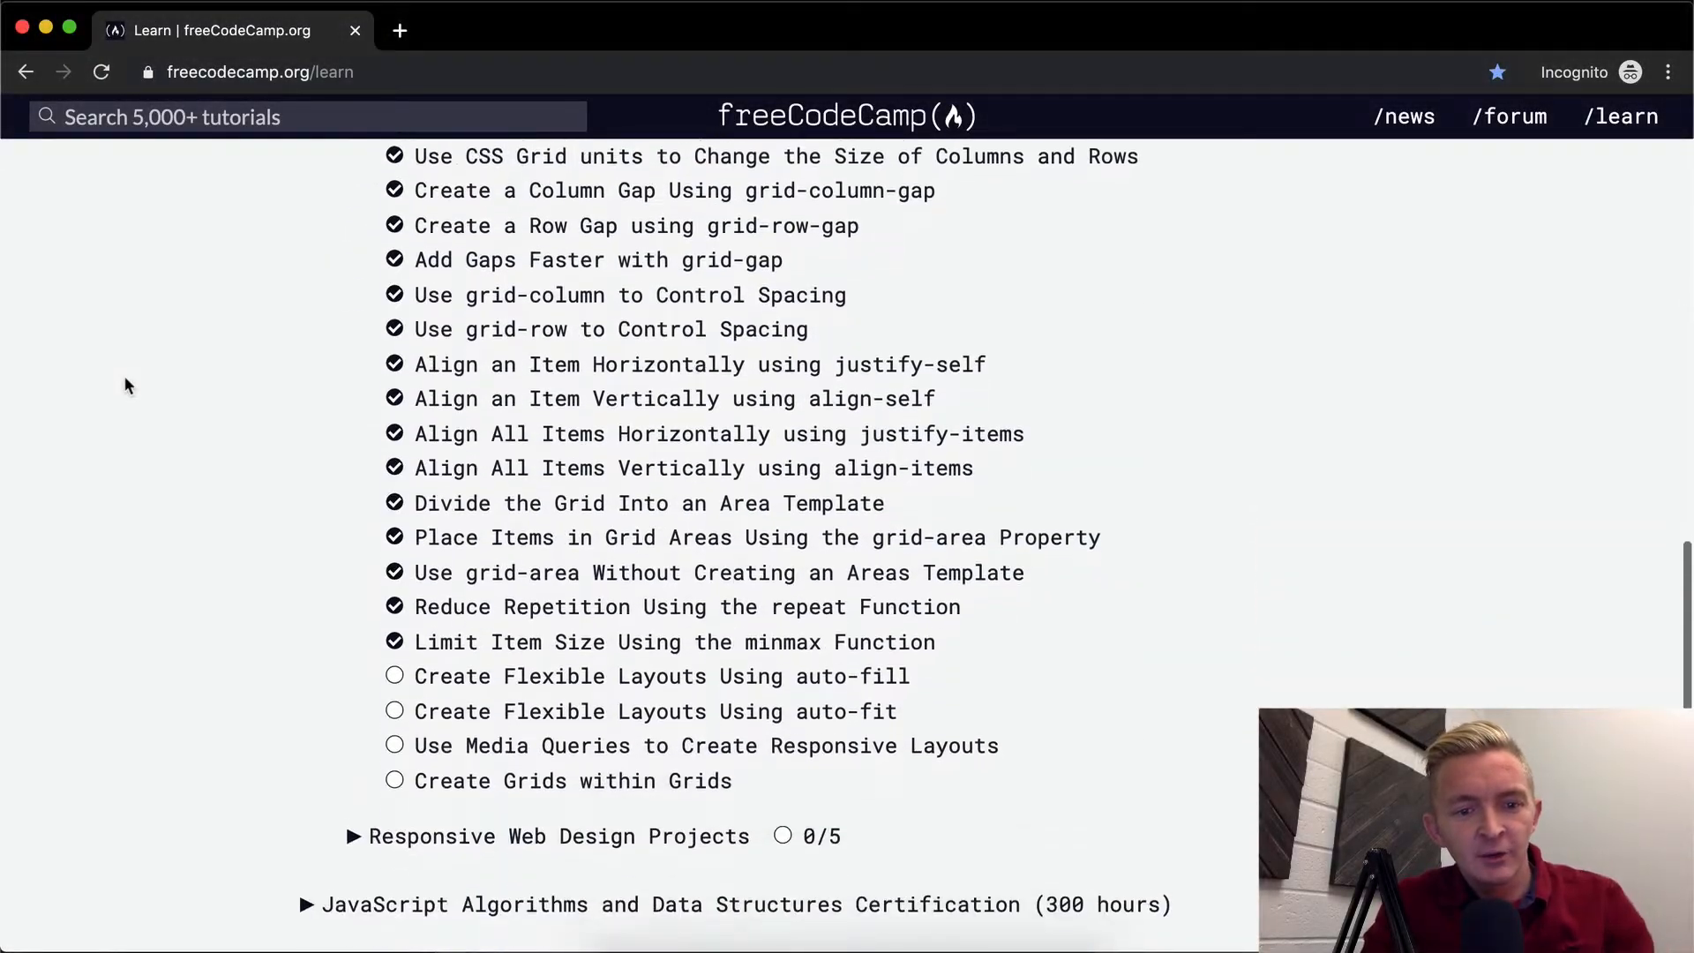
Step: Open the 'Create Flexible Layouts Using auto-fill' challenge from the CSS Grid list
{"action": "left_click", "coordinate": [660, 675]}
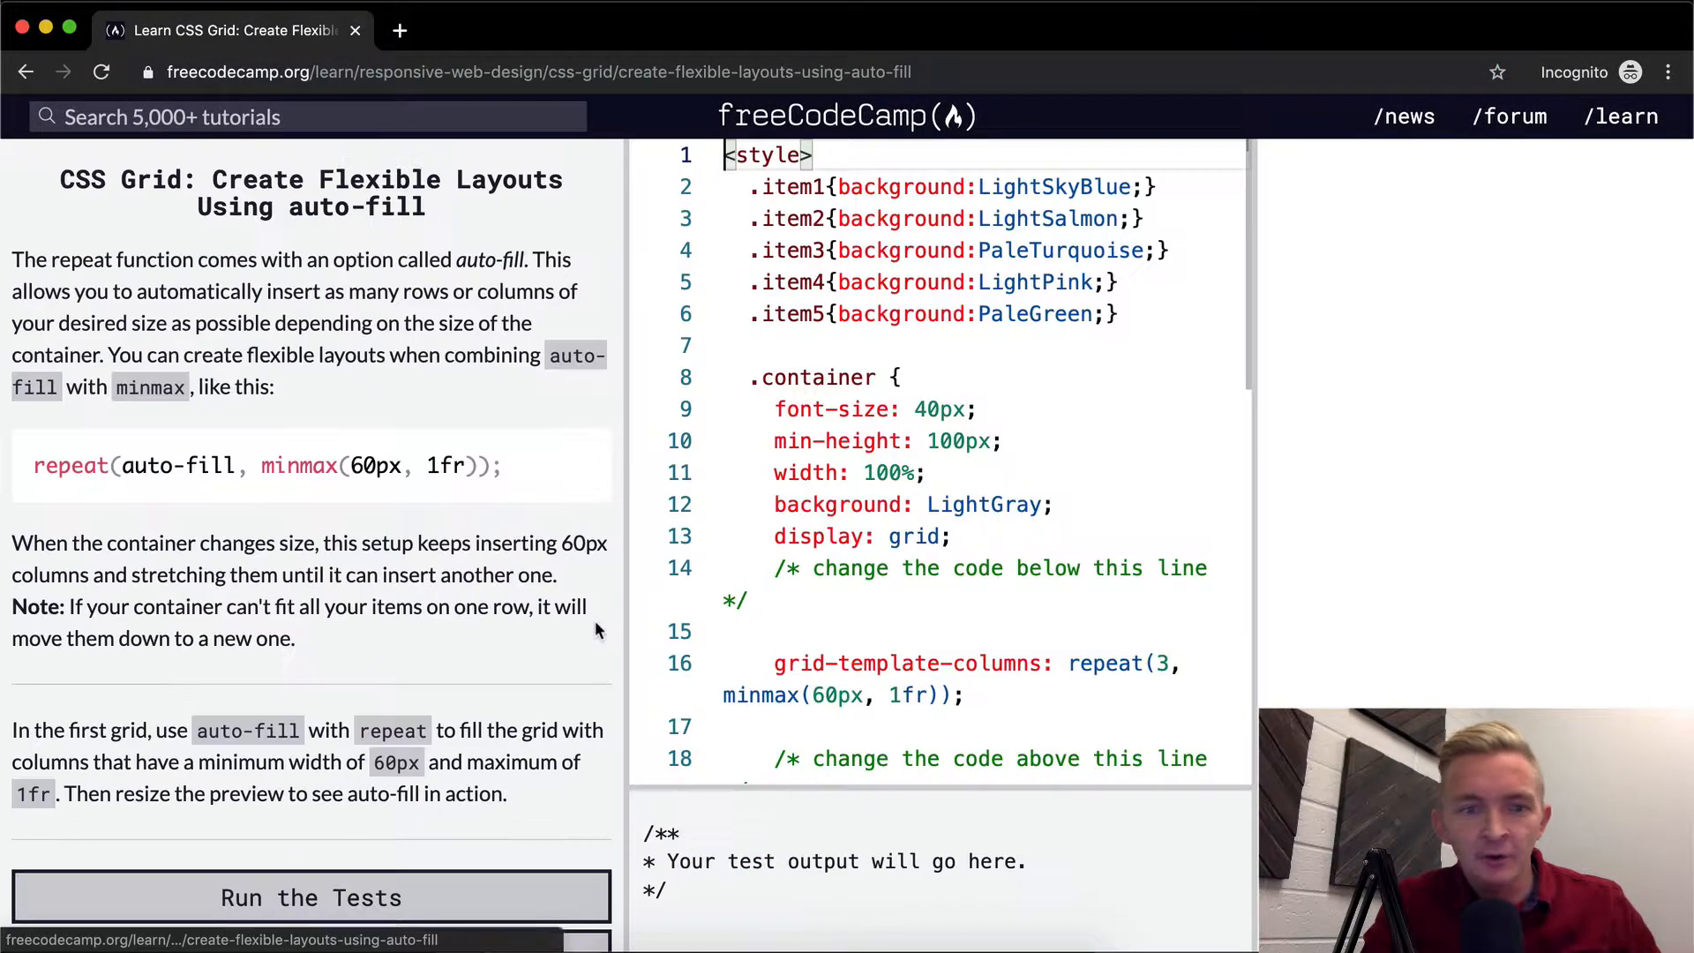
{"action": "left_click", "coordinate": [311, 896]}
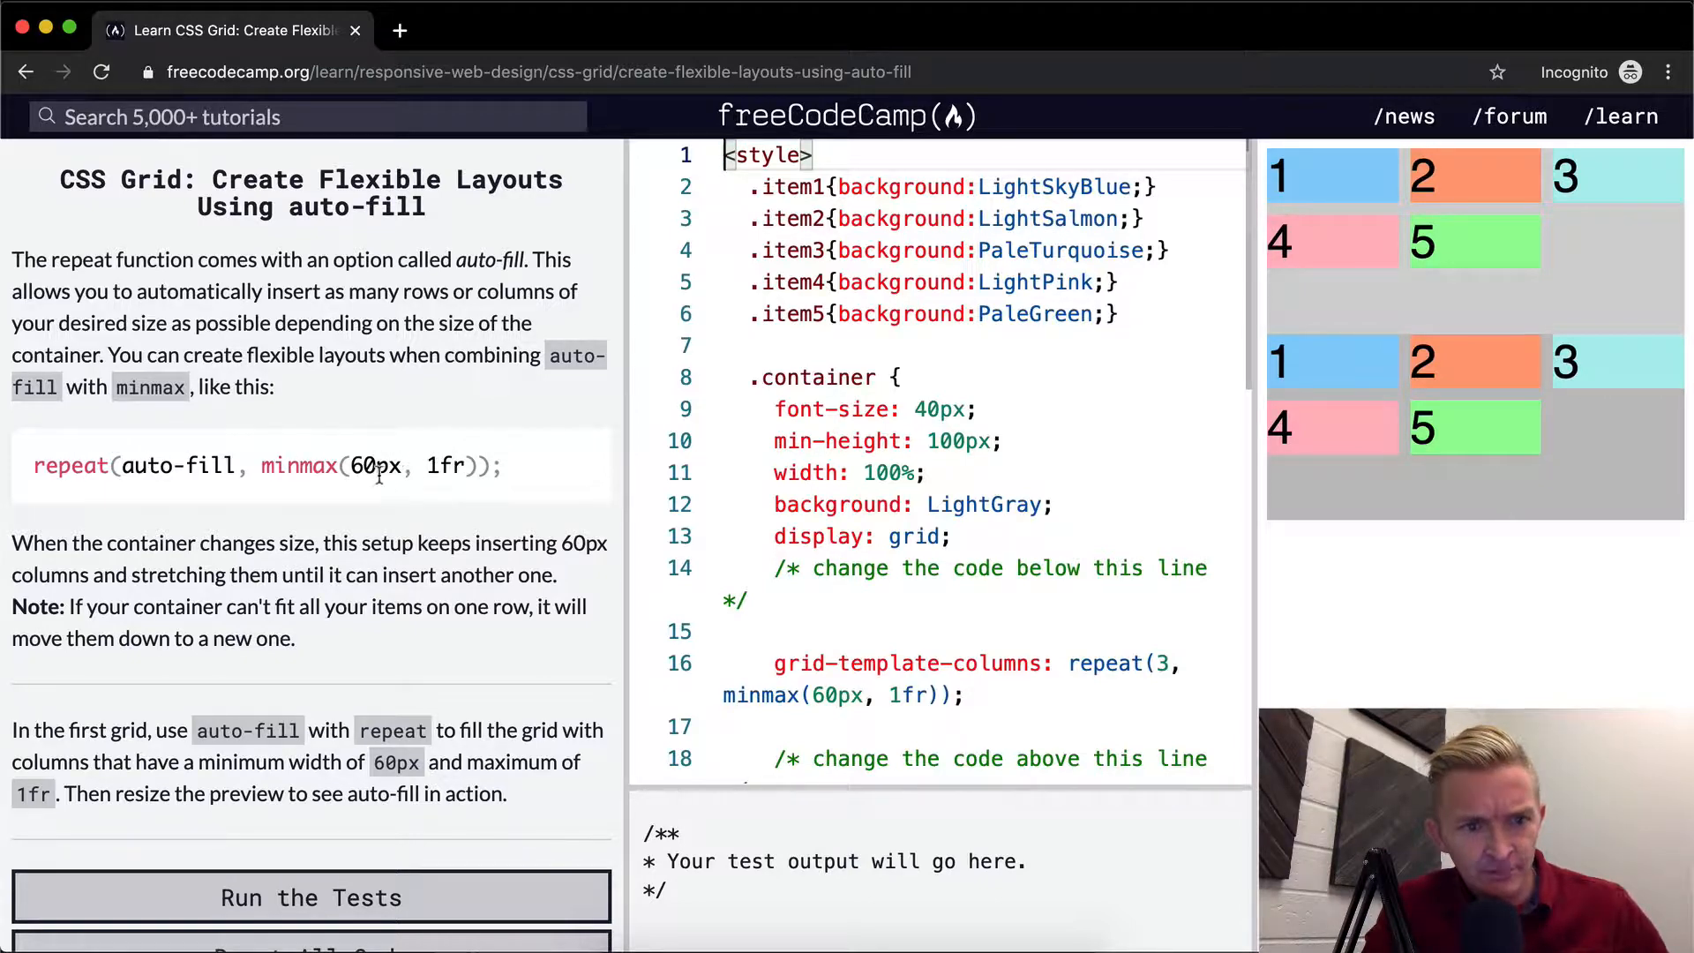
{"action": "mouse_move", "coordinate": [148, 465]}
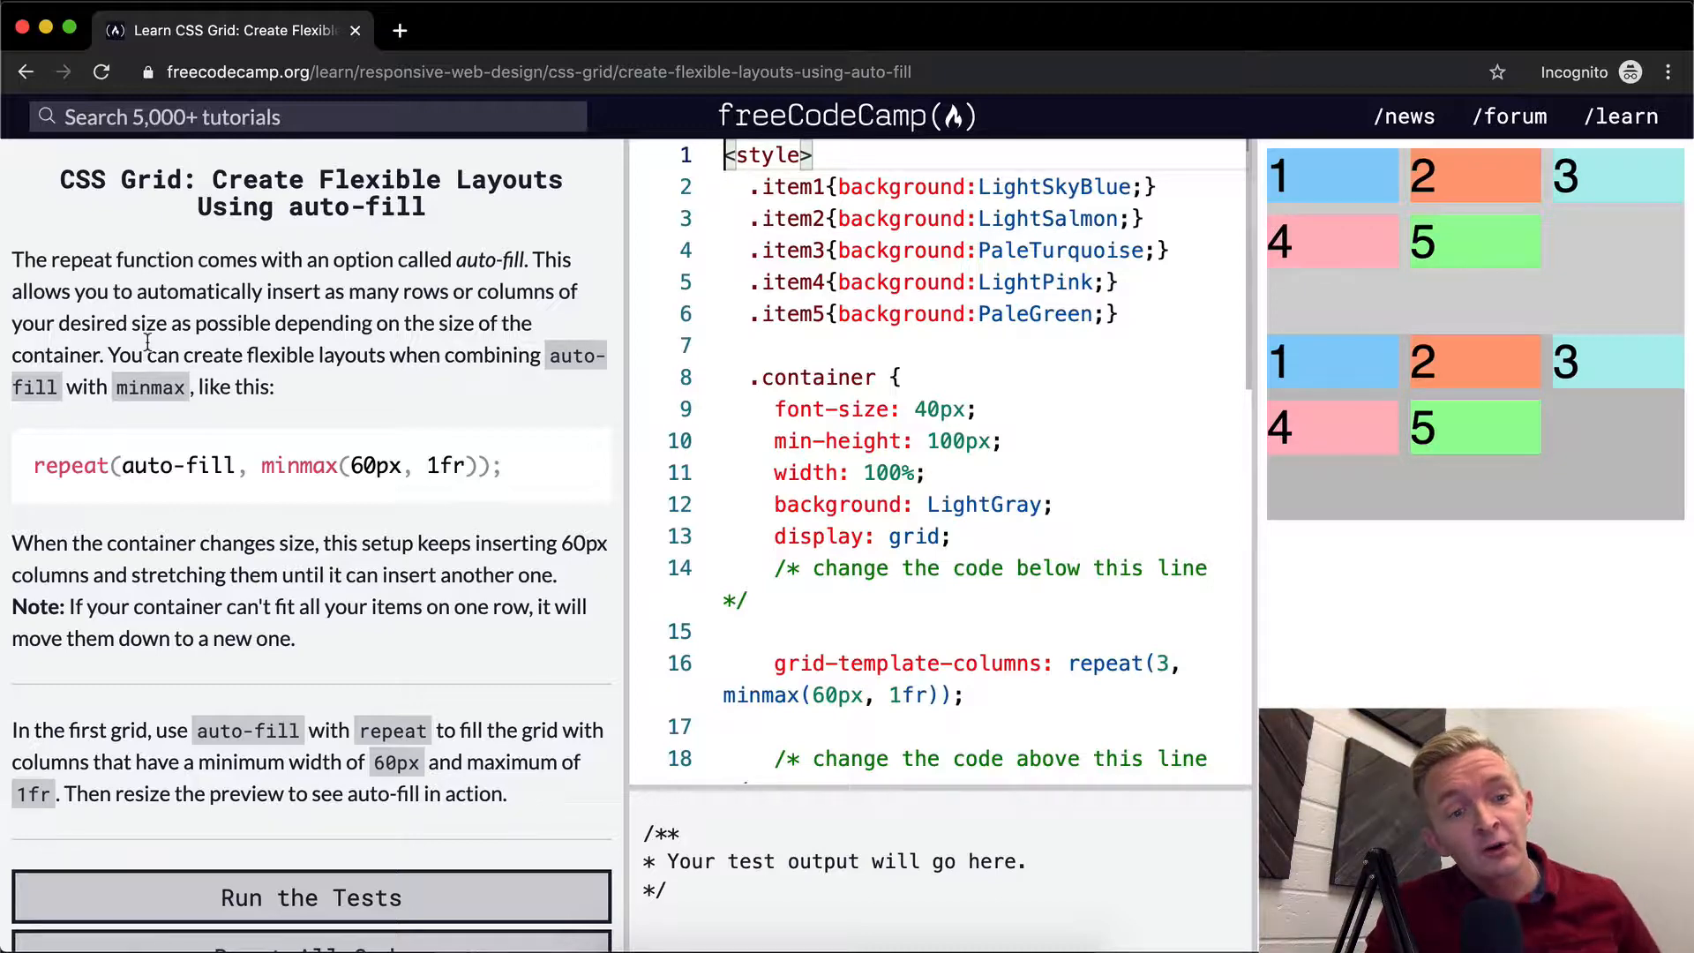
{"action": "mouse_move", "coordinate": [1442, 319]}
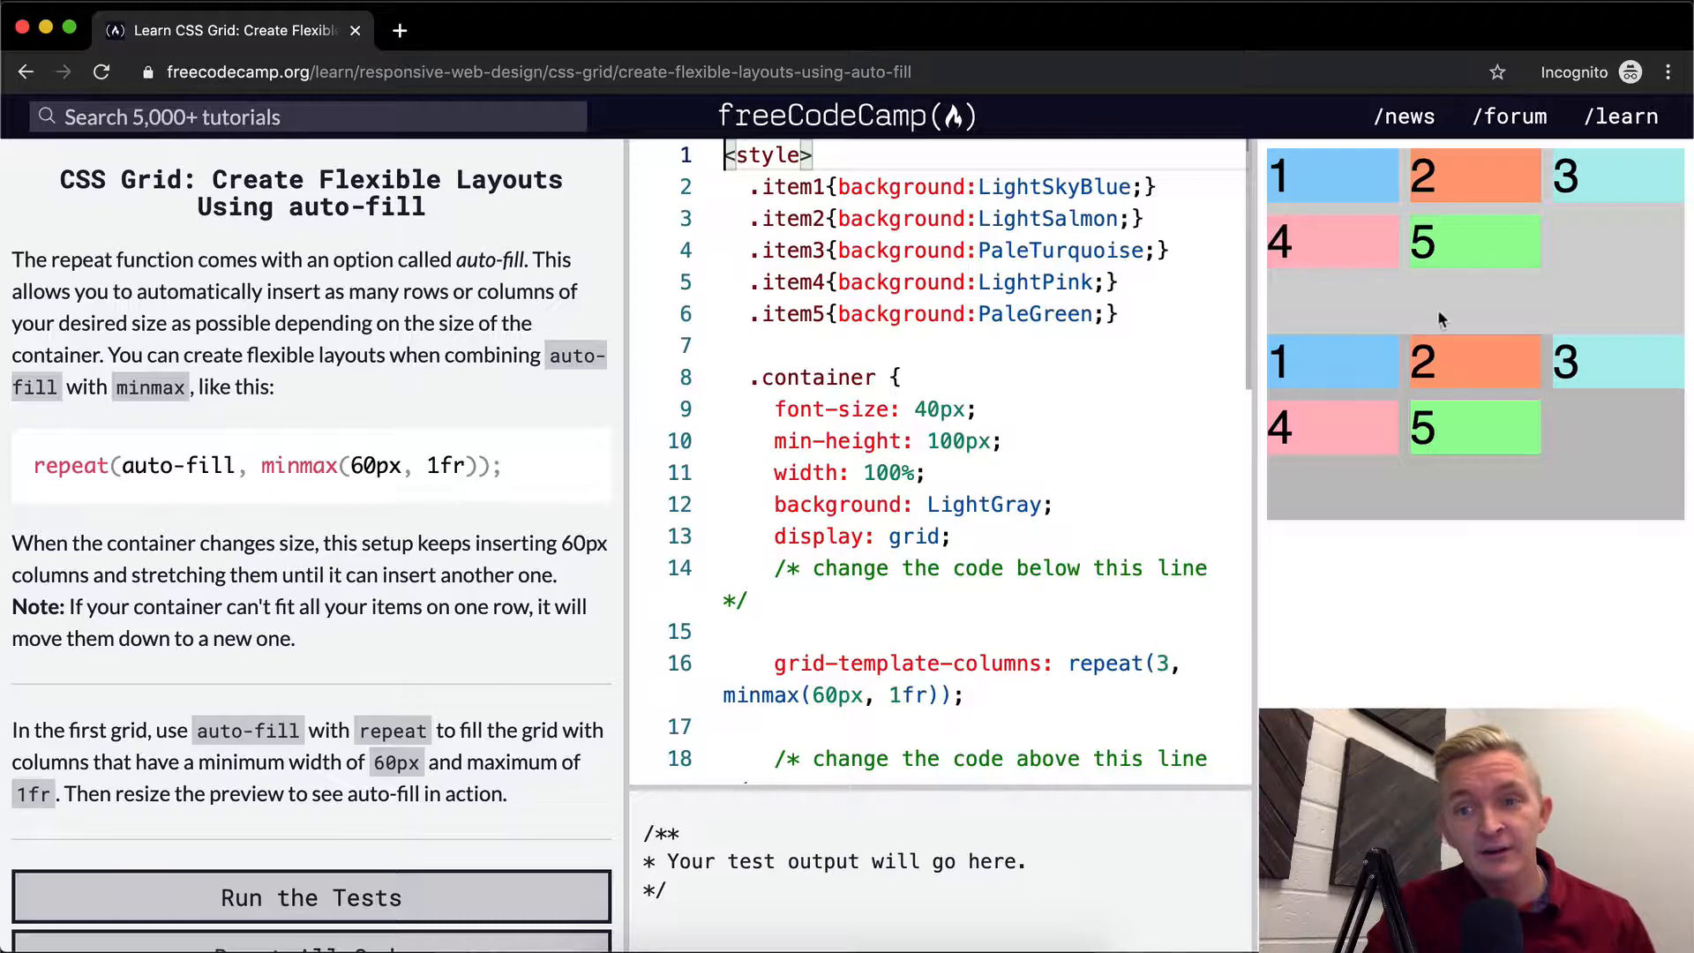
{"action": "mouse_move", "coordinate": [302, 424]}
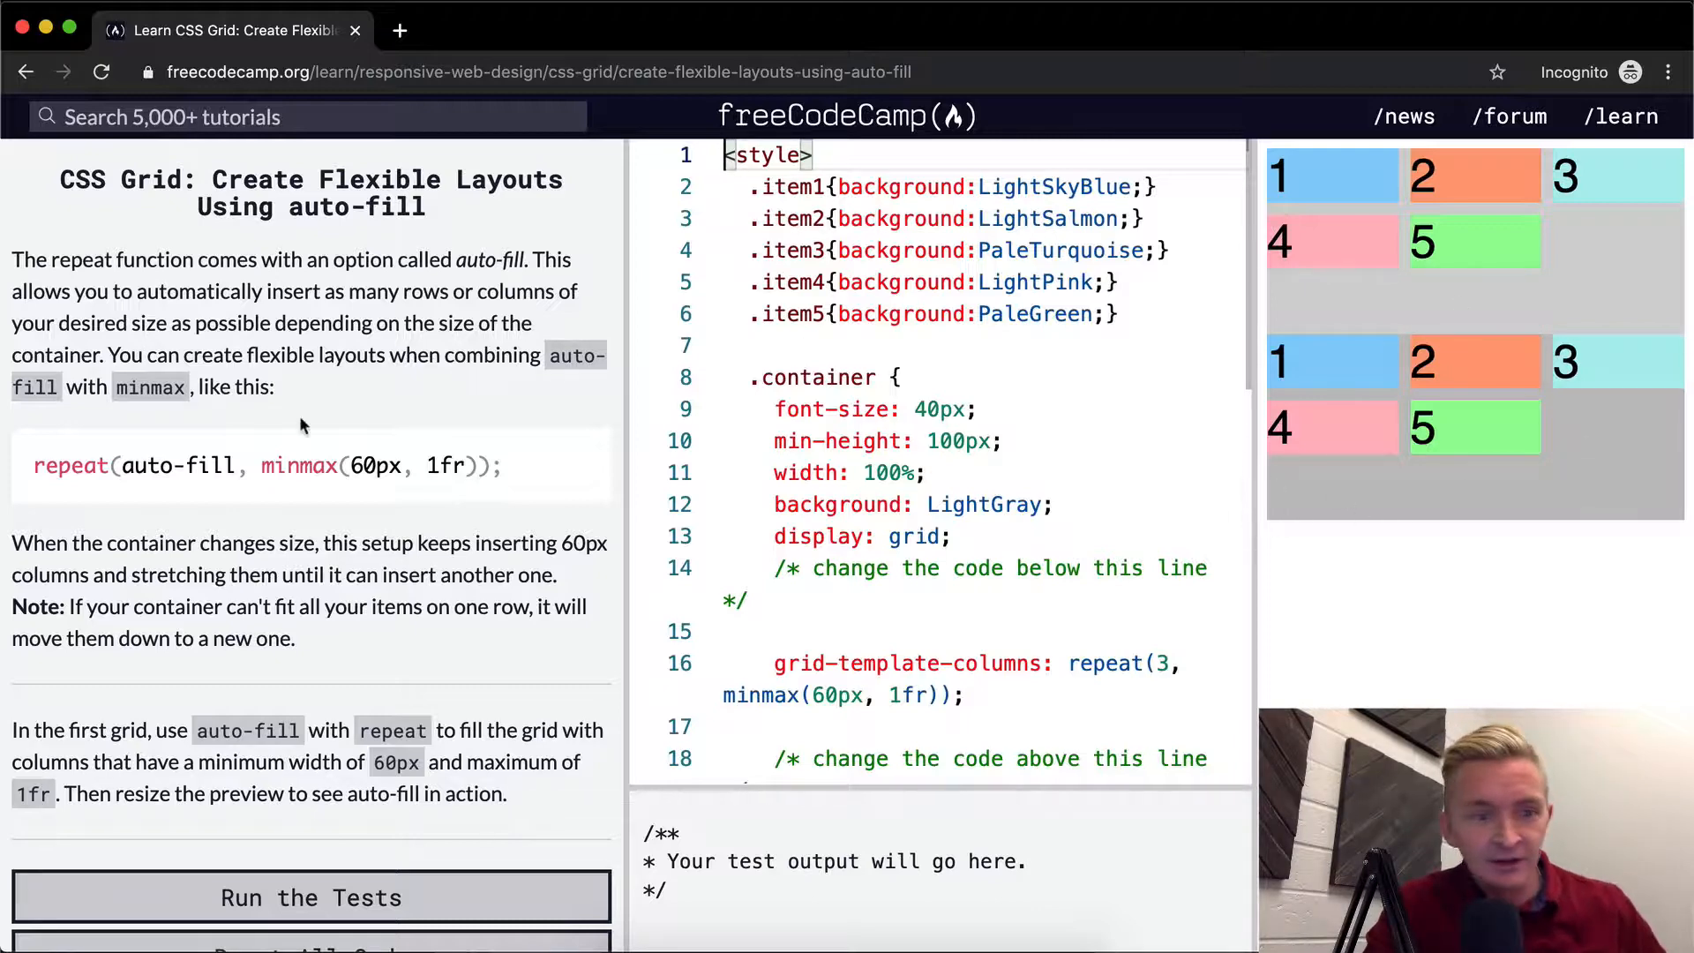
{"action": "mouse_move", "coordinate": [391, 510]}
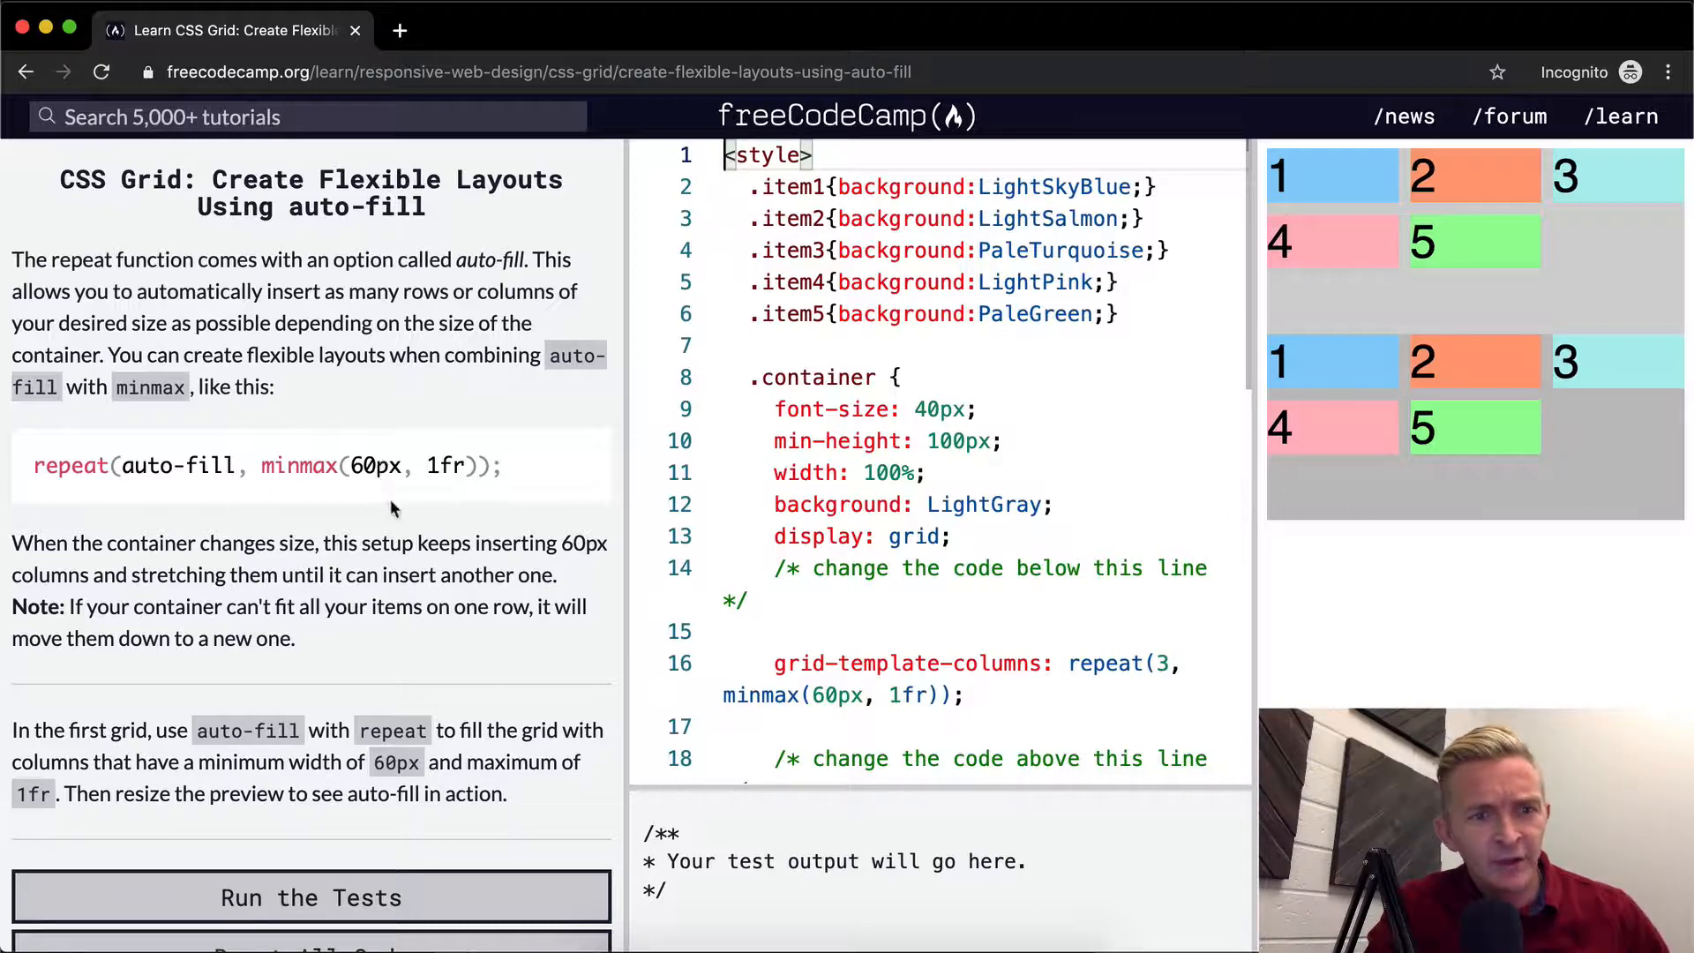
{"action": "double_click", "coordinate": [376, 465]}
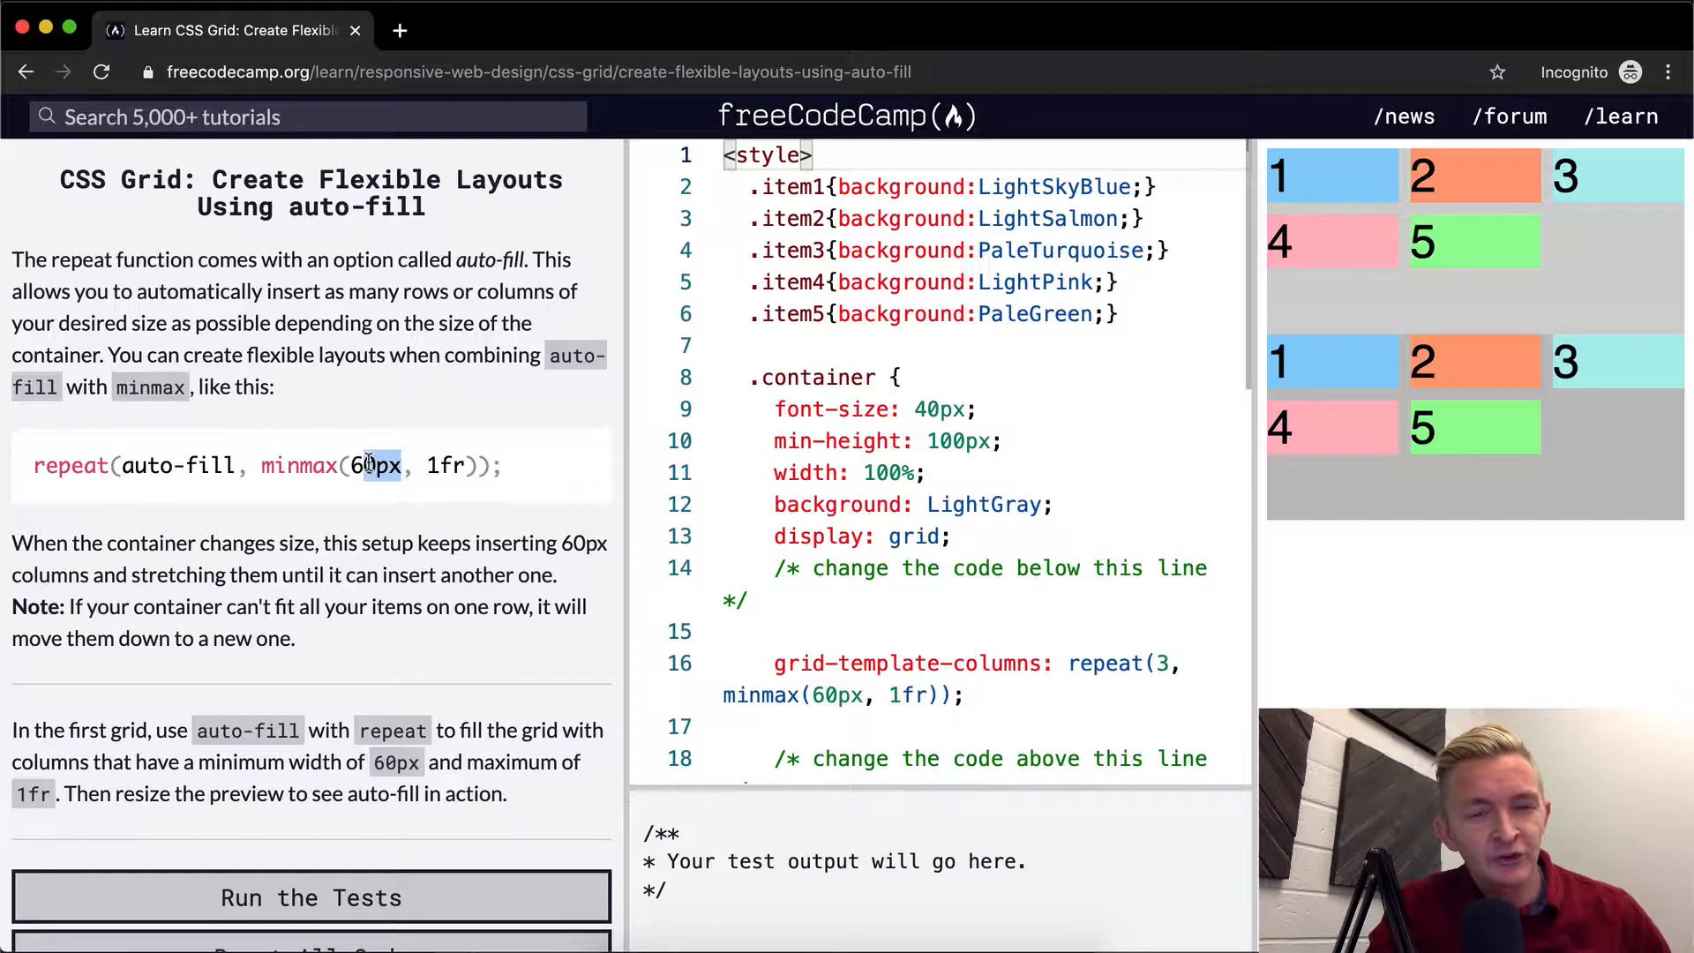
{"action": "double_click", "coordinate": [372, 465]}
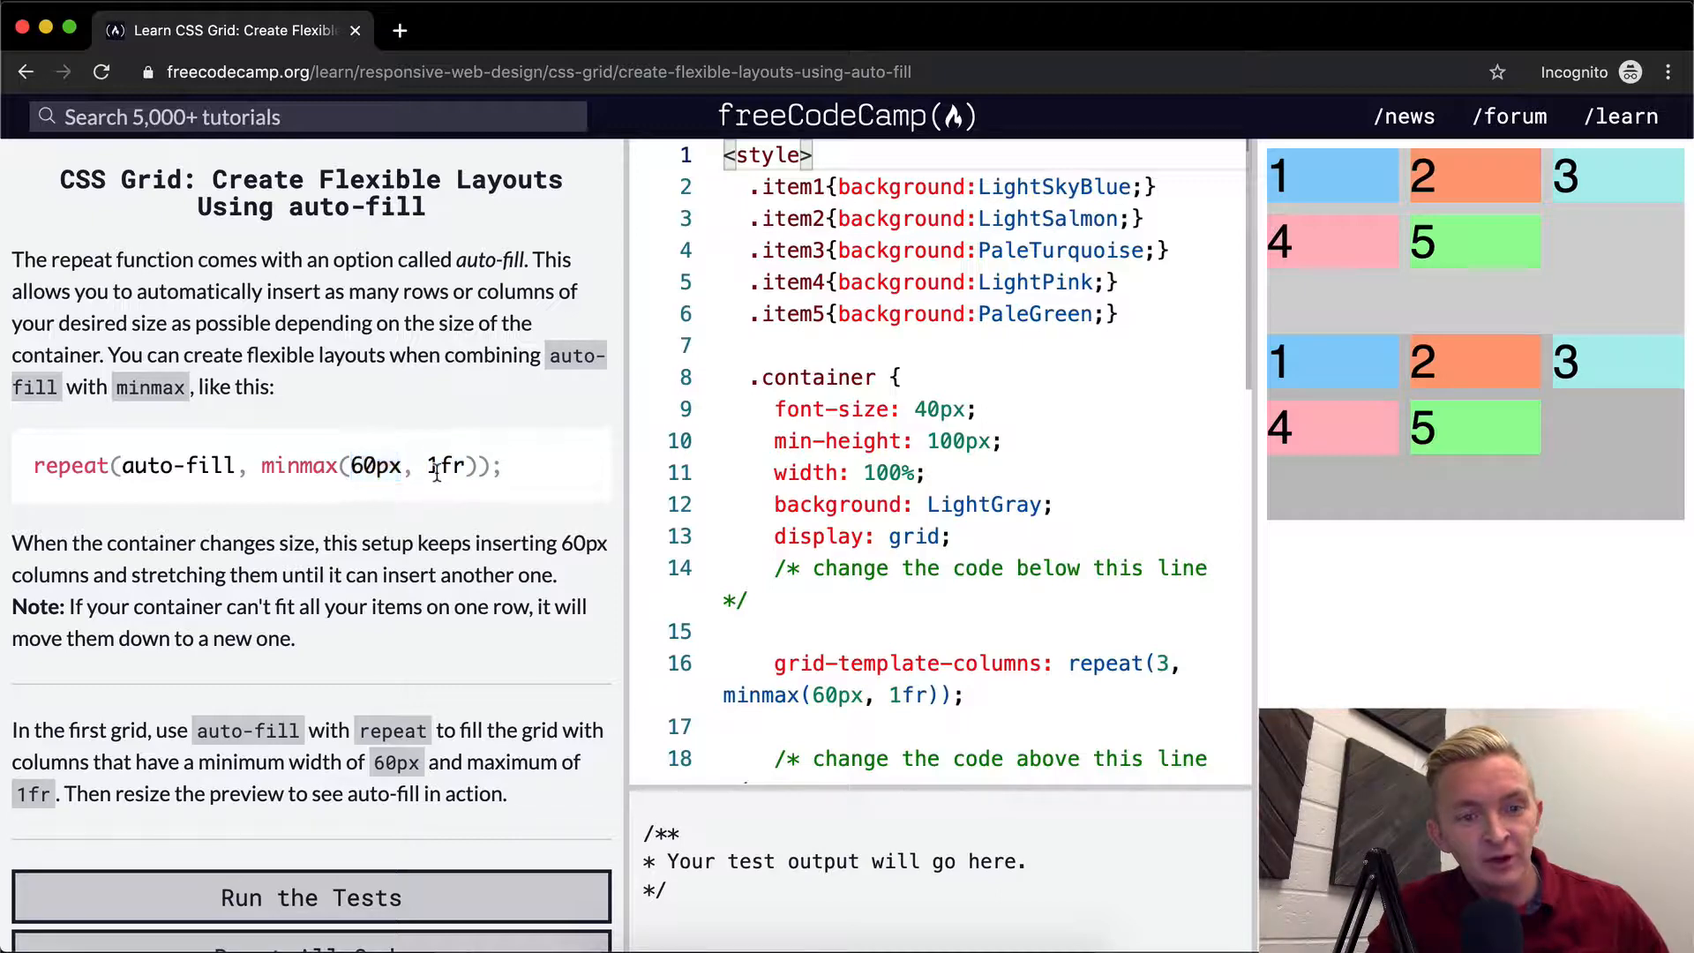
{"action": "scroll", "scroll_direction": "down", "scroll_amount": 3}
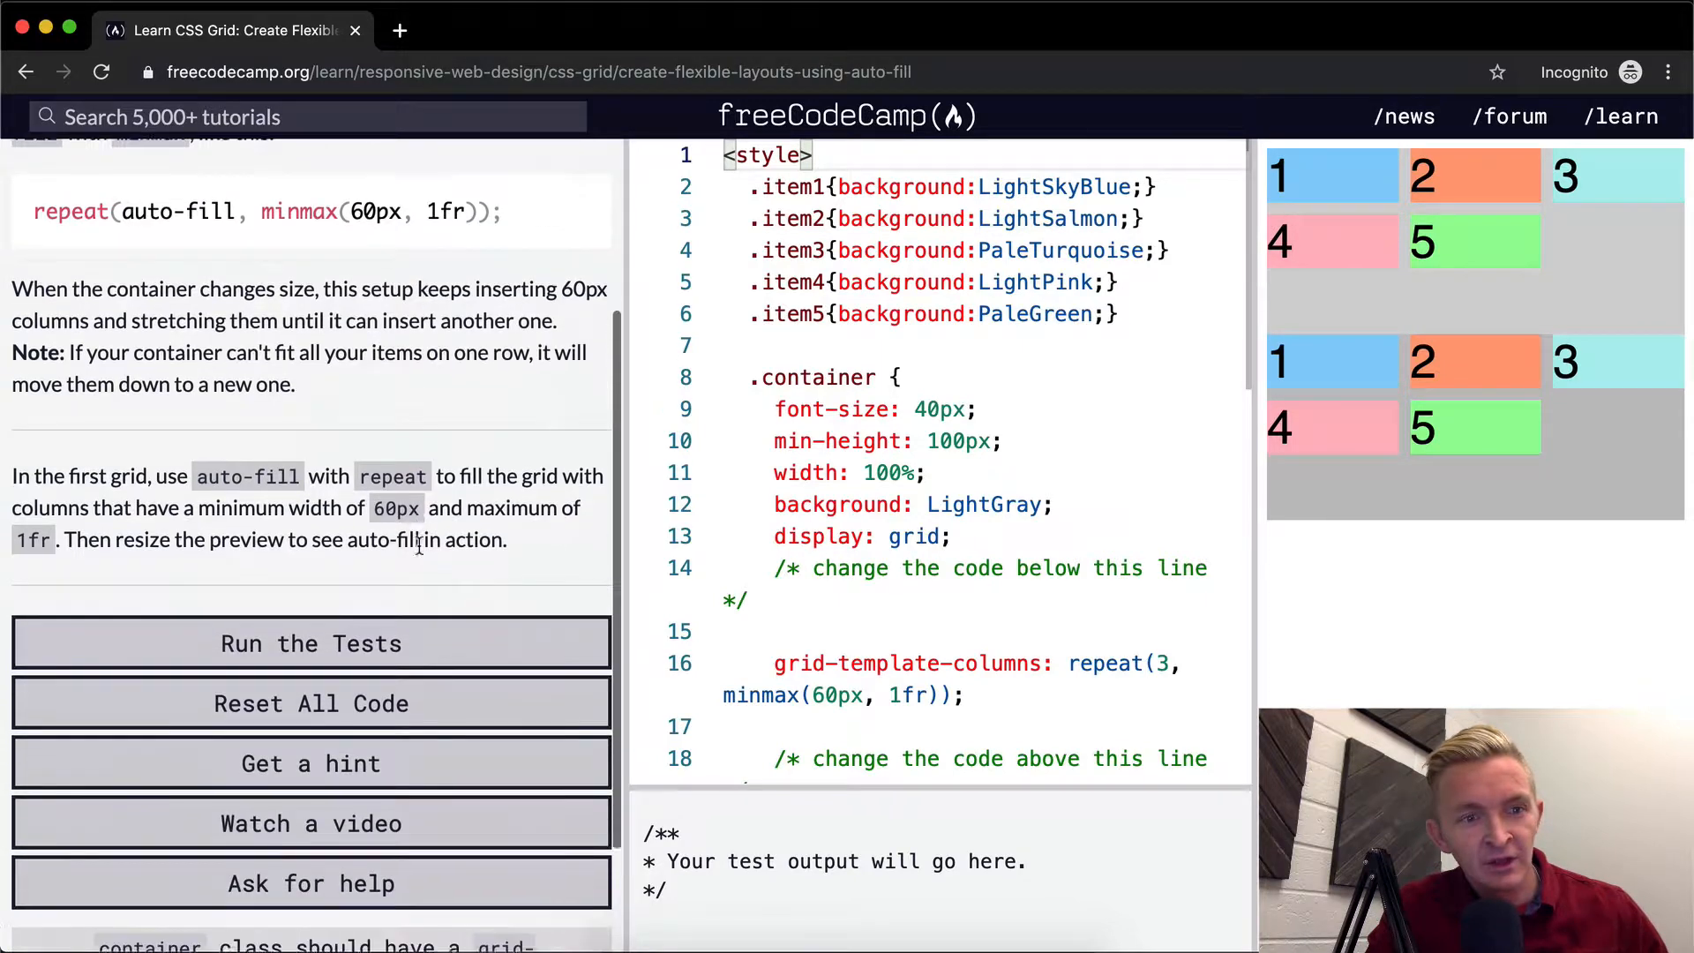
{"action": "scroll", "scroll_direction": "down", "scroll_amount": 3}
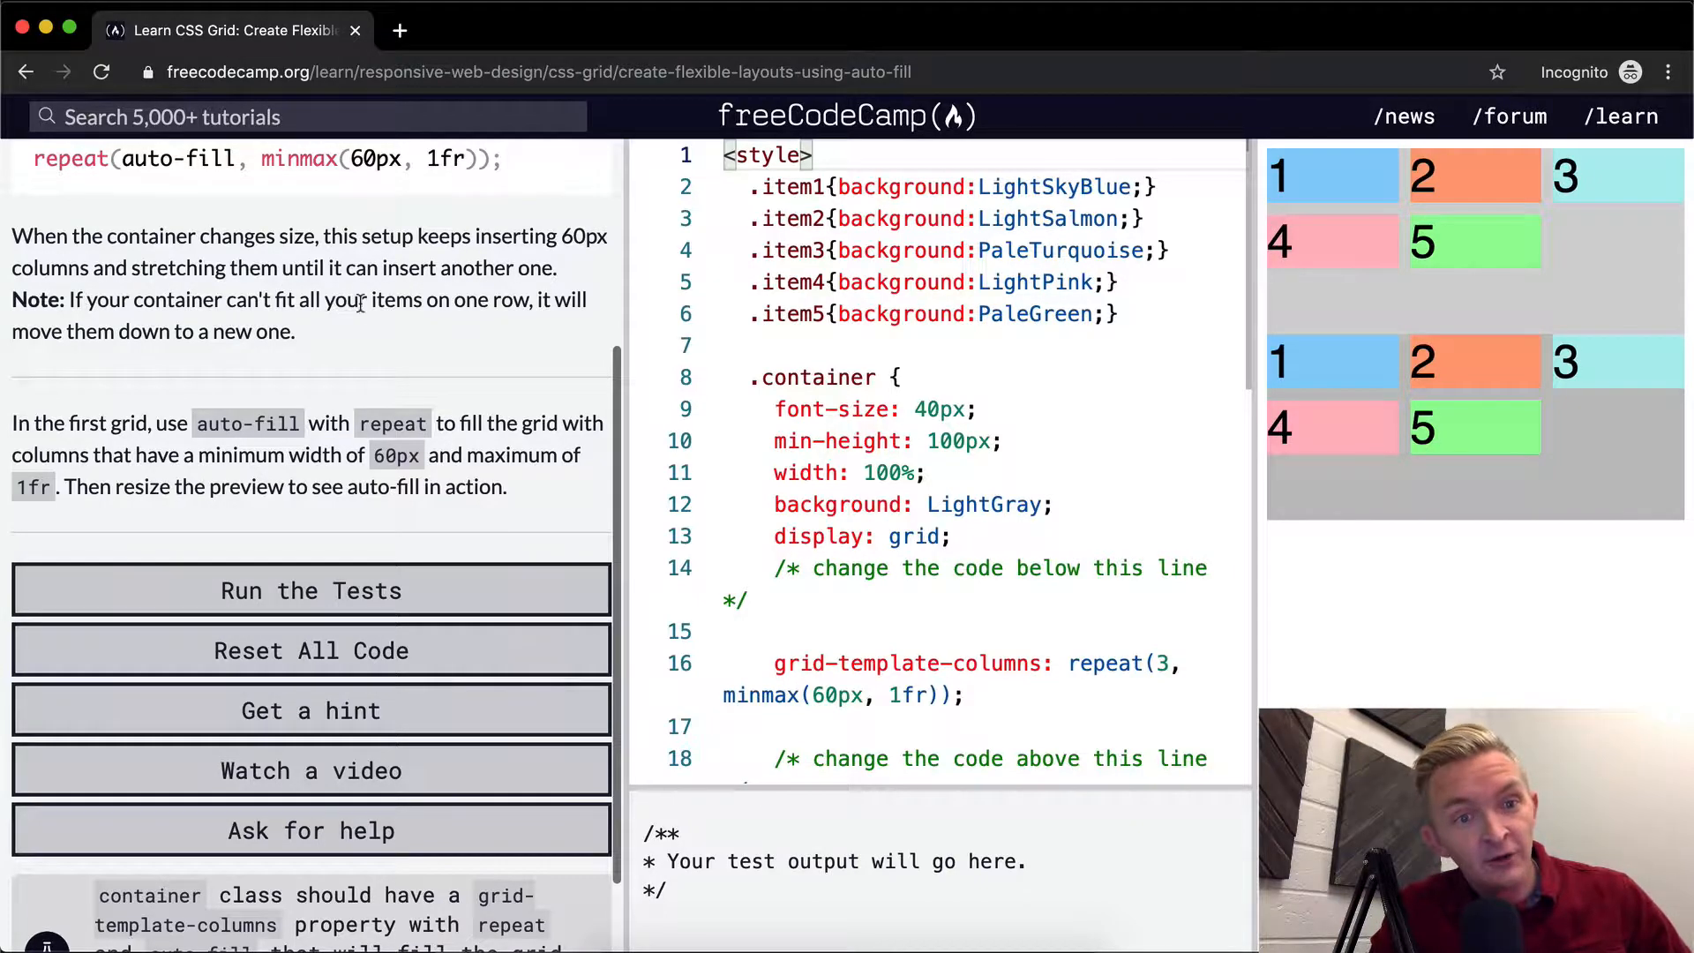
{"action": "mouse_move", "coordinate": [103, 336]}
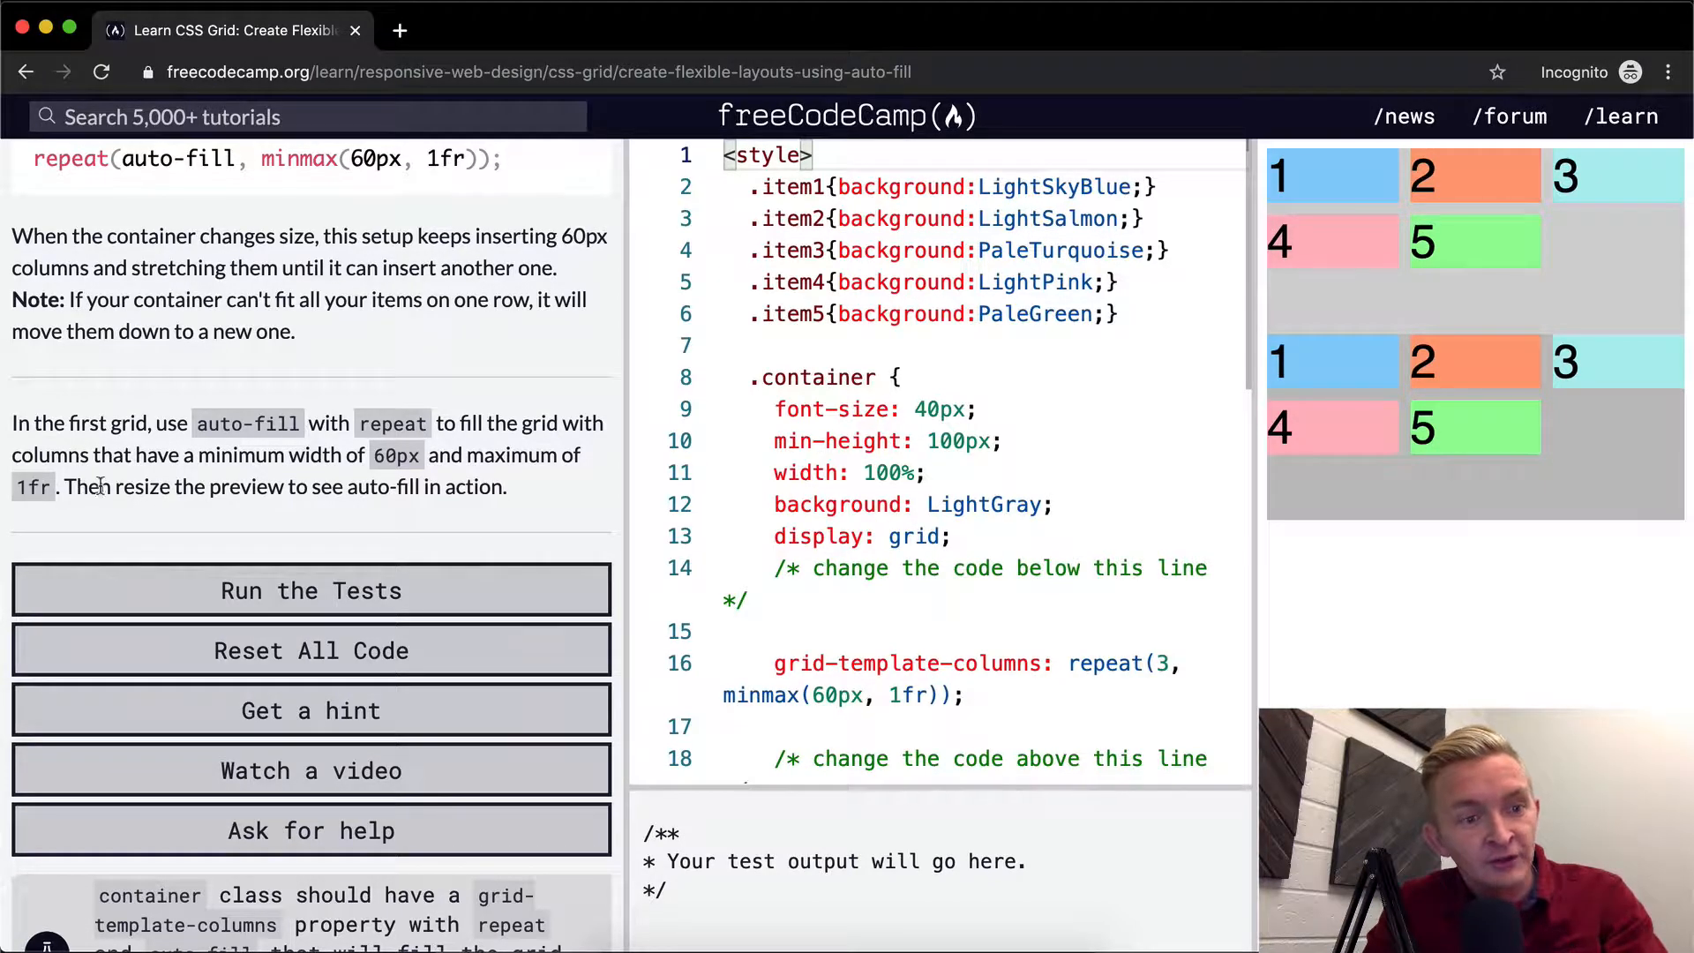
{"action": "scroll", "scroll_direction": "down", "scroll_amount": 3}
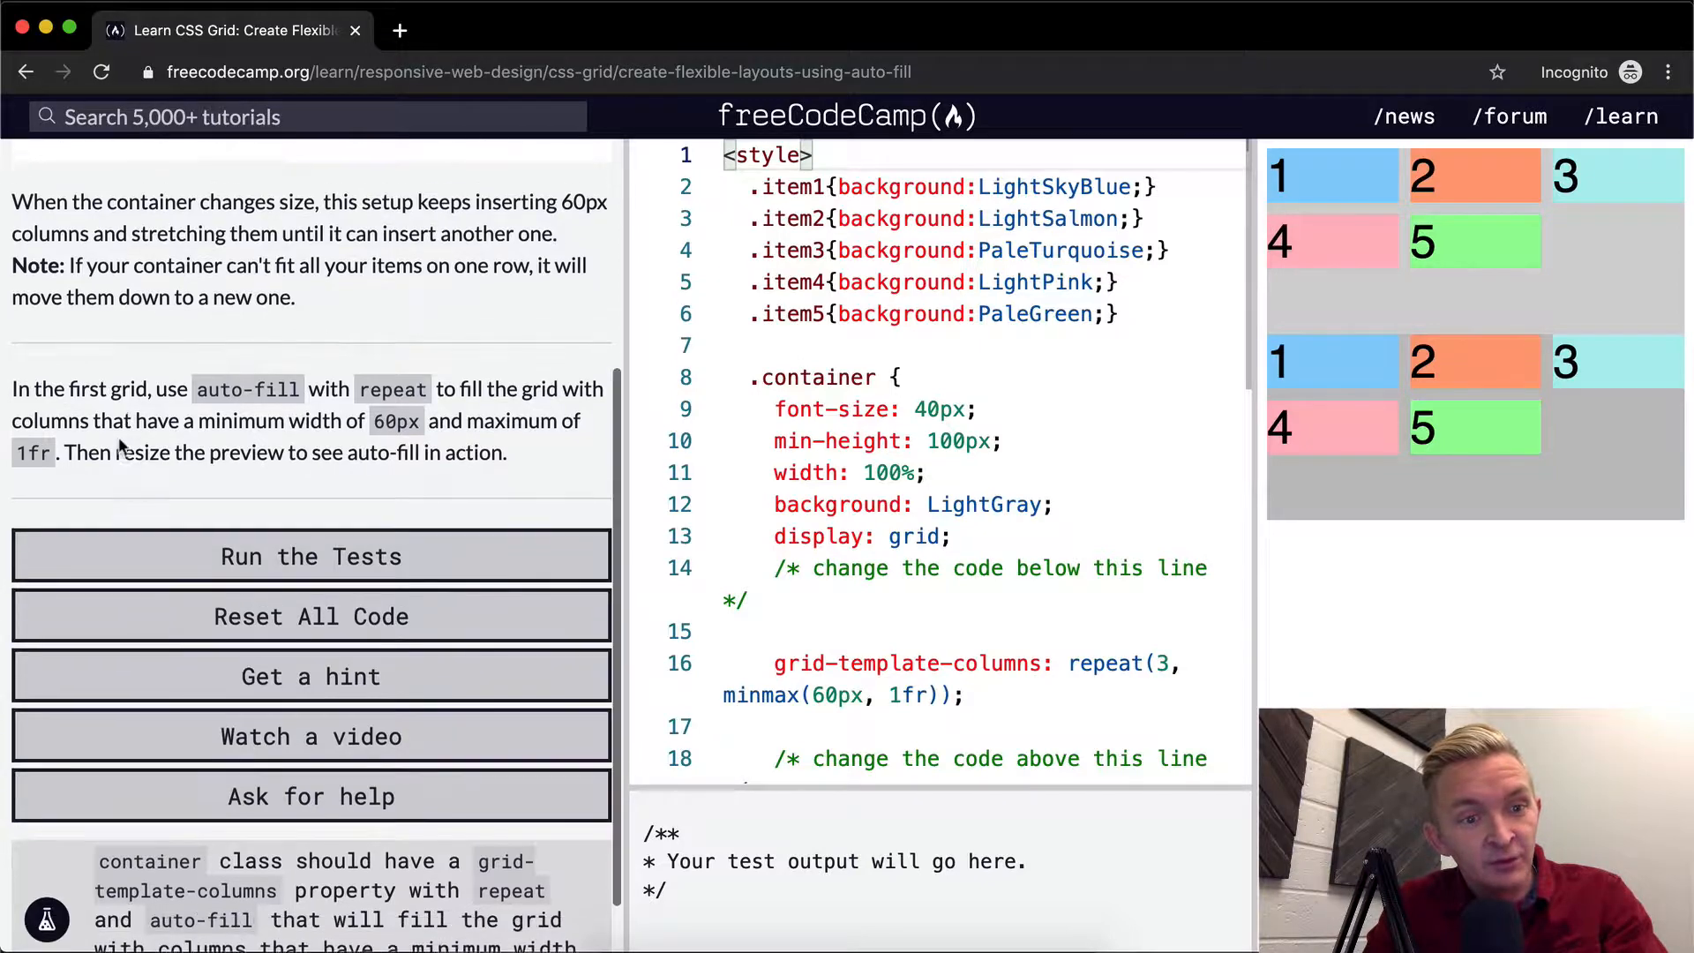
{"action": "scroll", "scroll_direction": "down", "scroll_amount": 3}
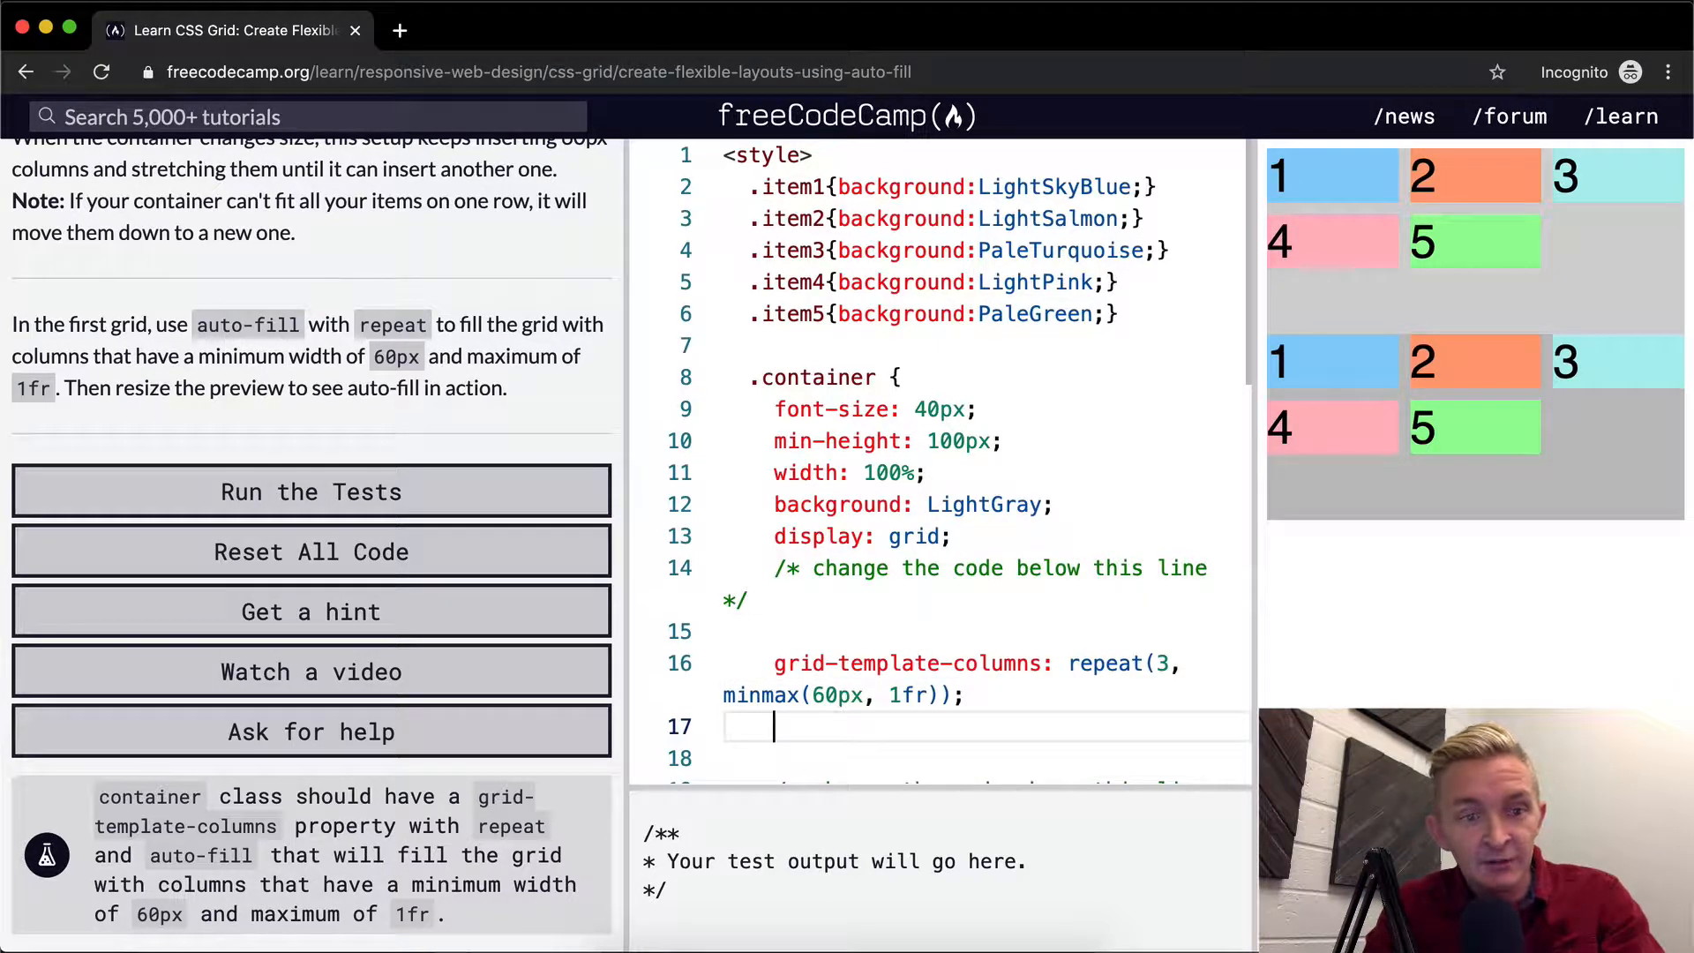
Step: Give the first container grid-template-columns: repeat(autofill, minmax(60px, 1fr))
{"action": "type", "text": "grid-templa"}
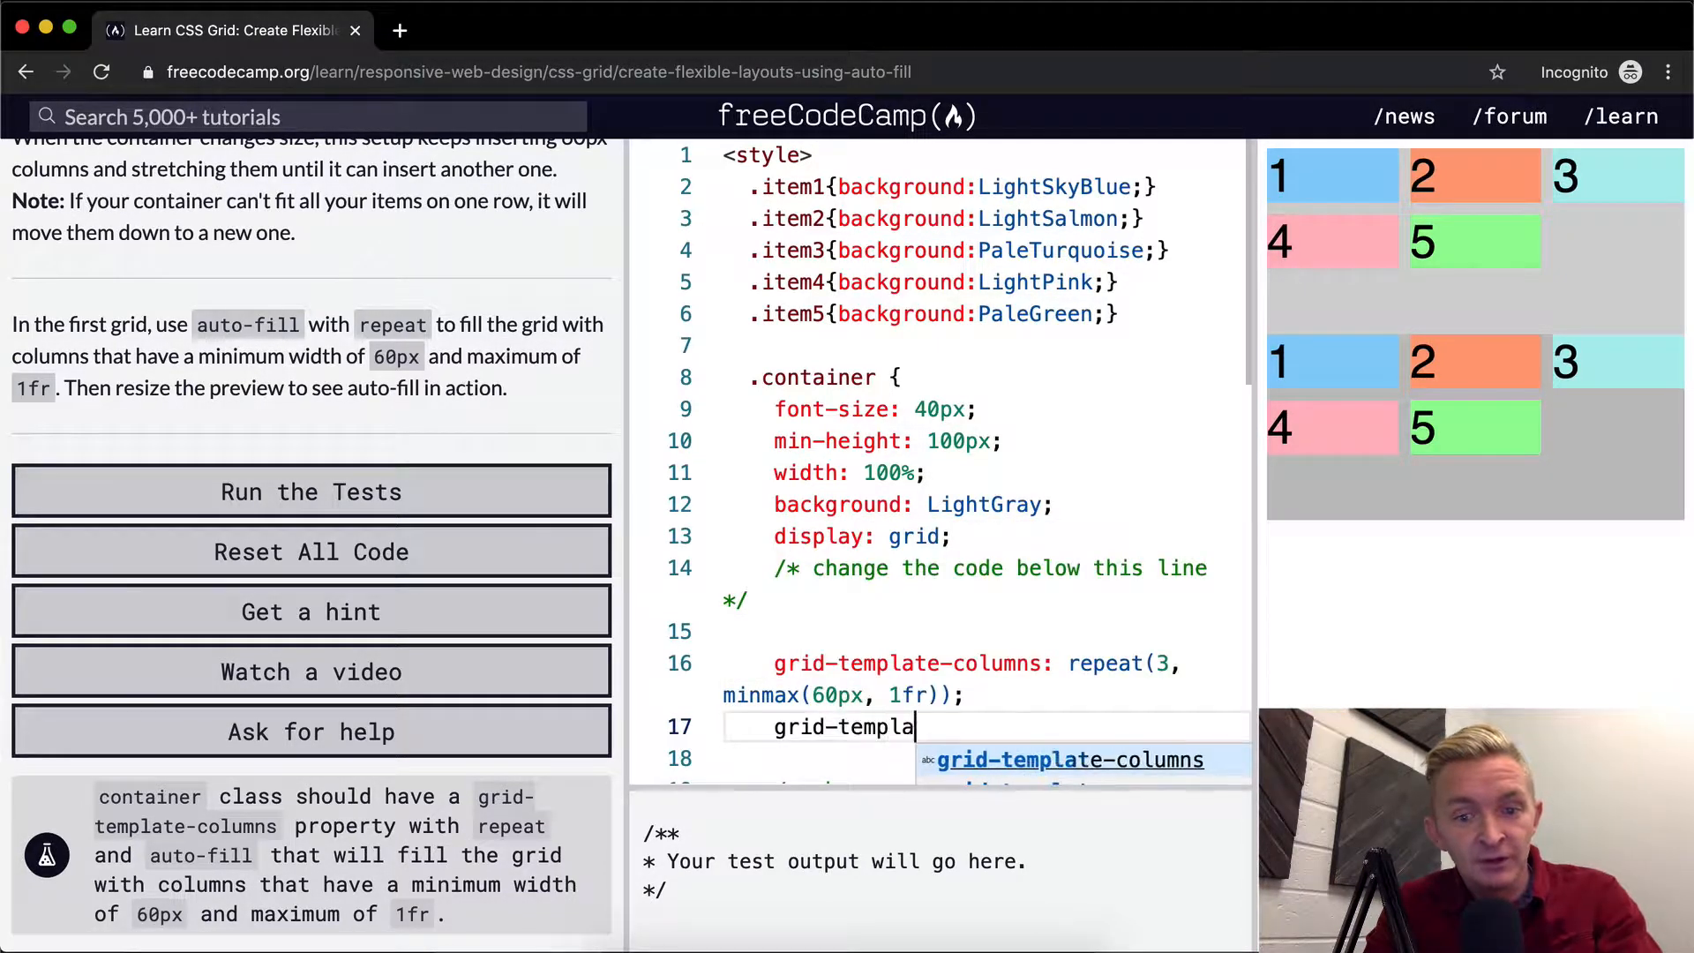
{"action": "key", "text": "Tab"}
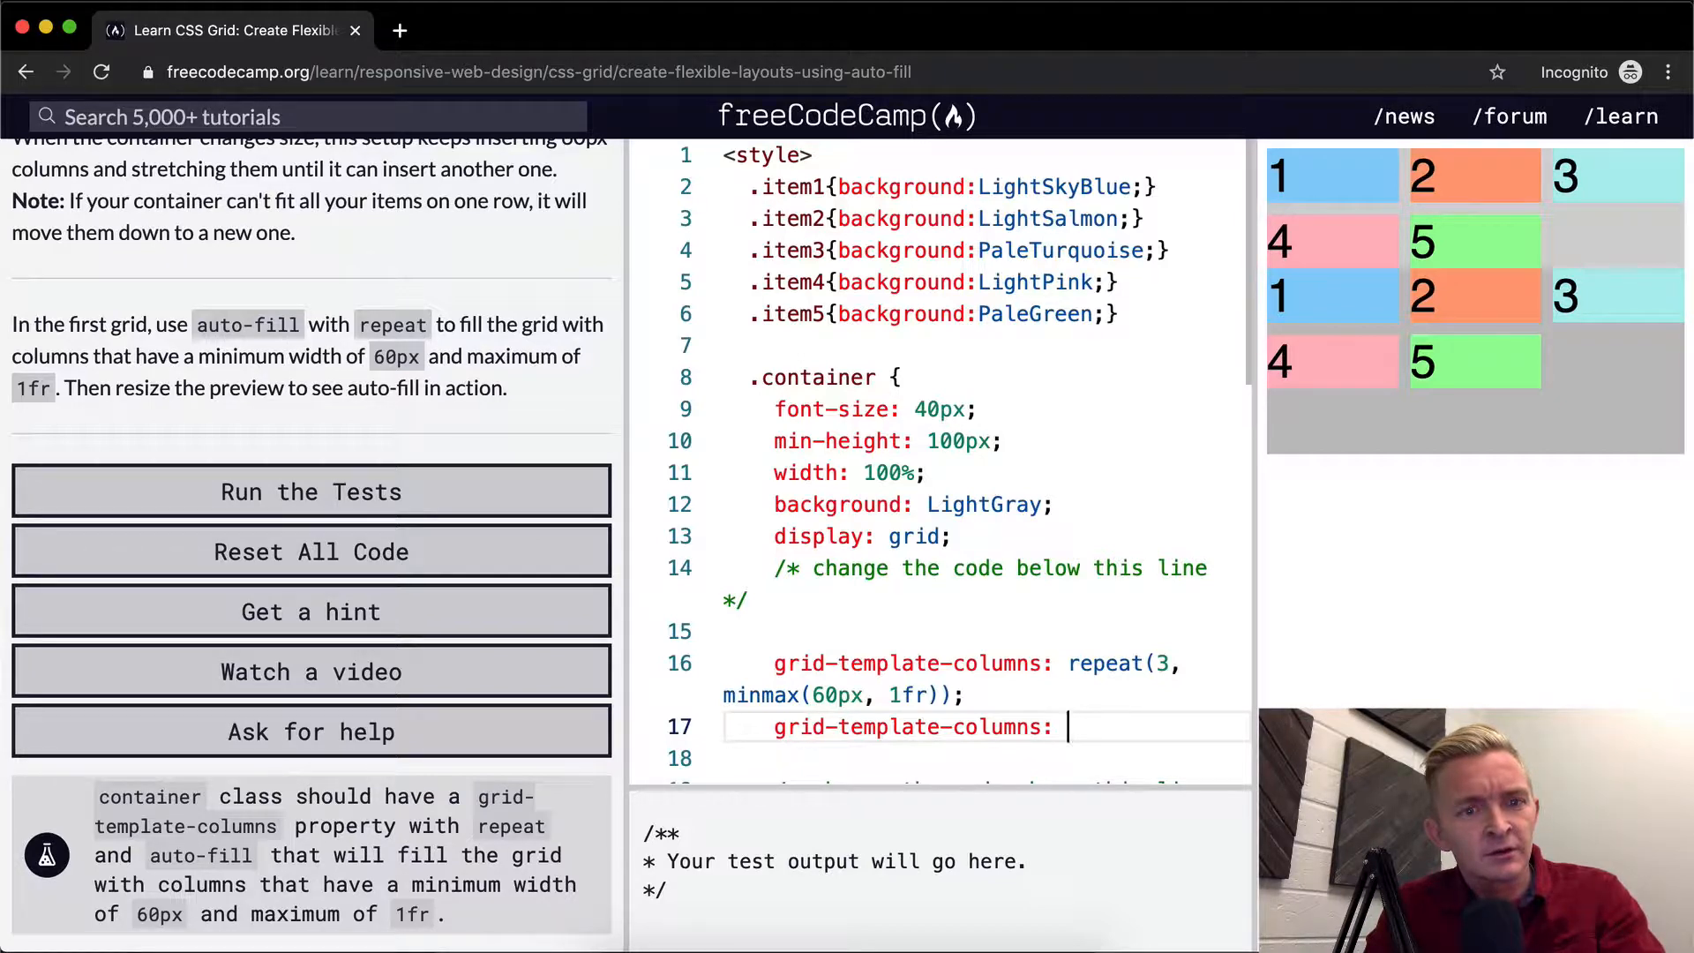
{"action": "type", "text": "repeat("}
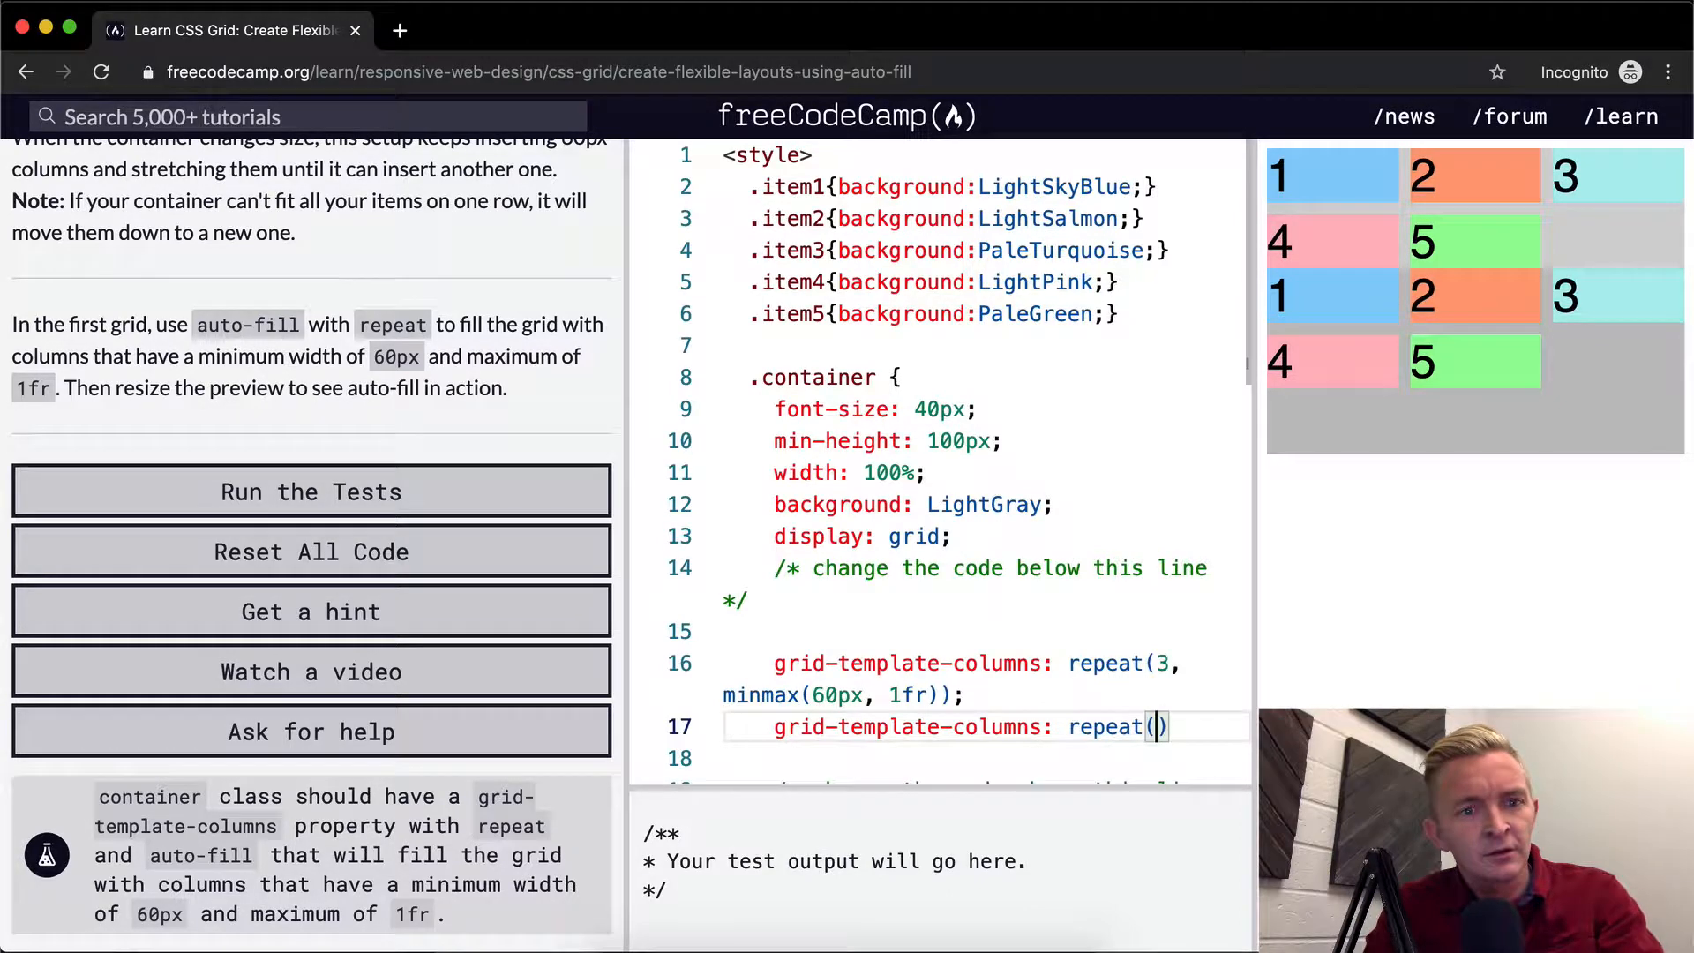
{"action": "type", "text": "autofill"}
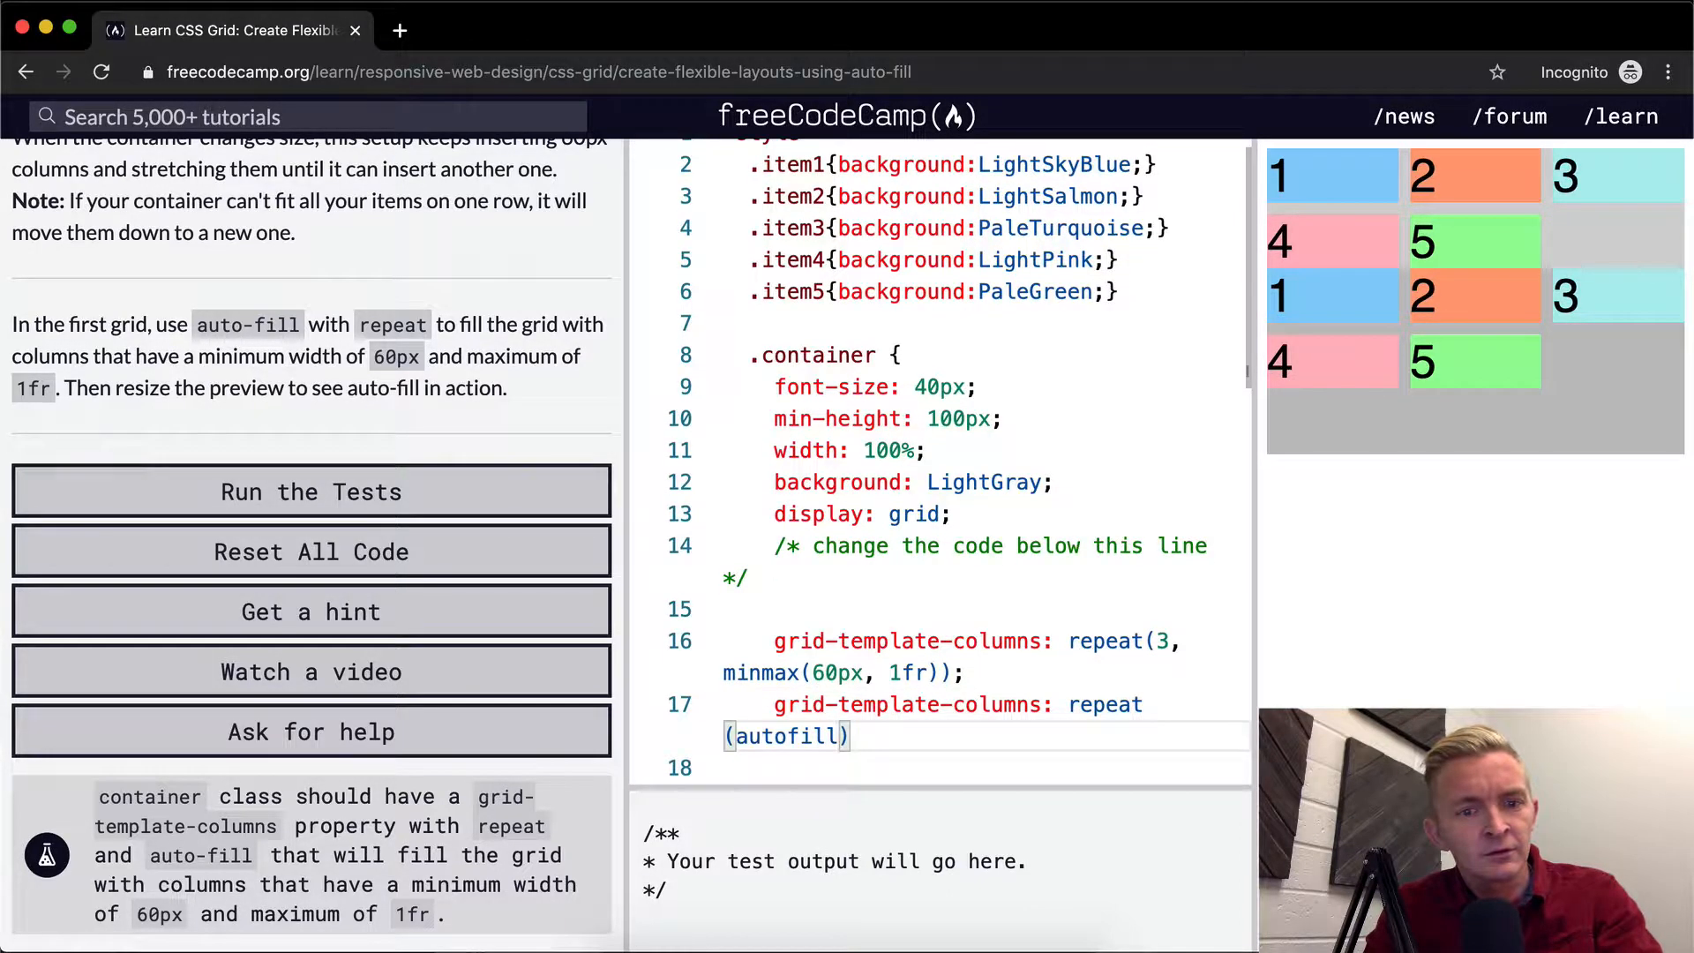
{"action": "type", "text": ","}
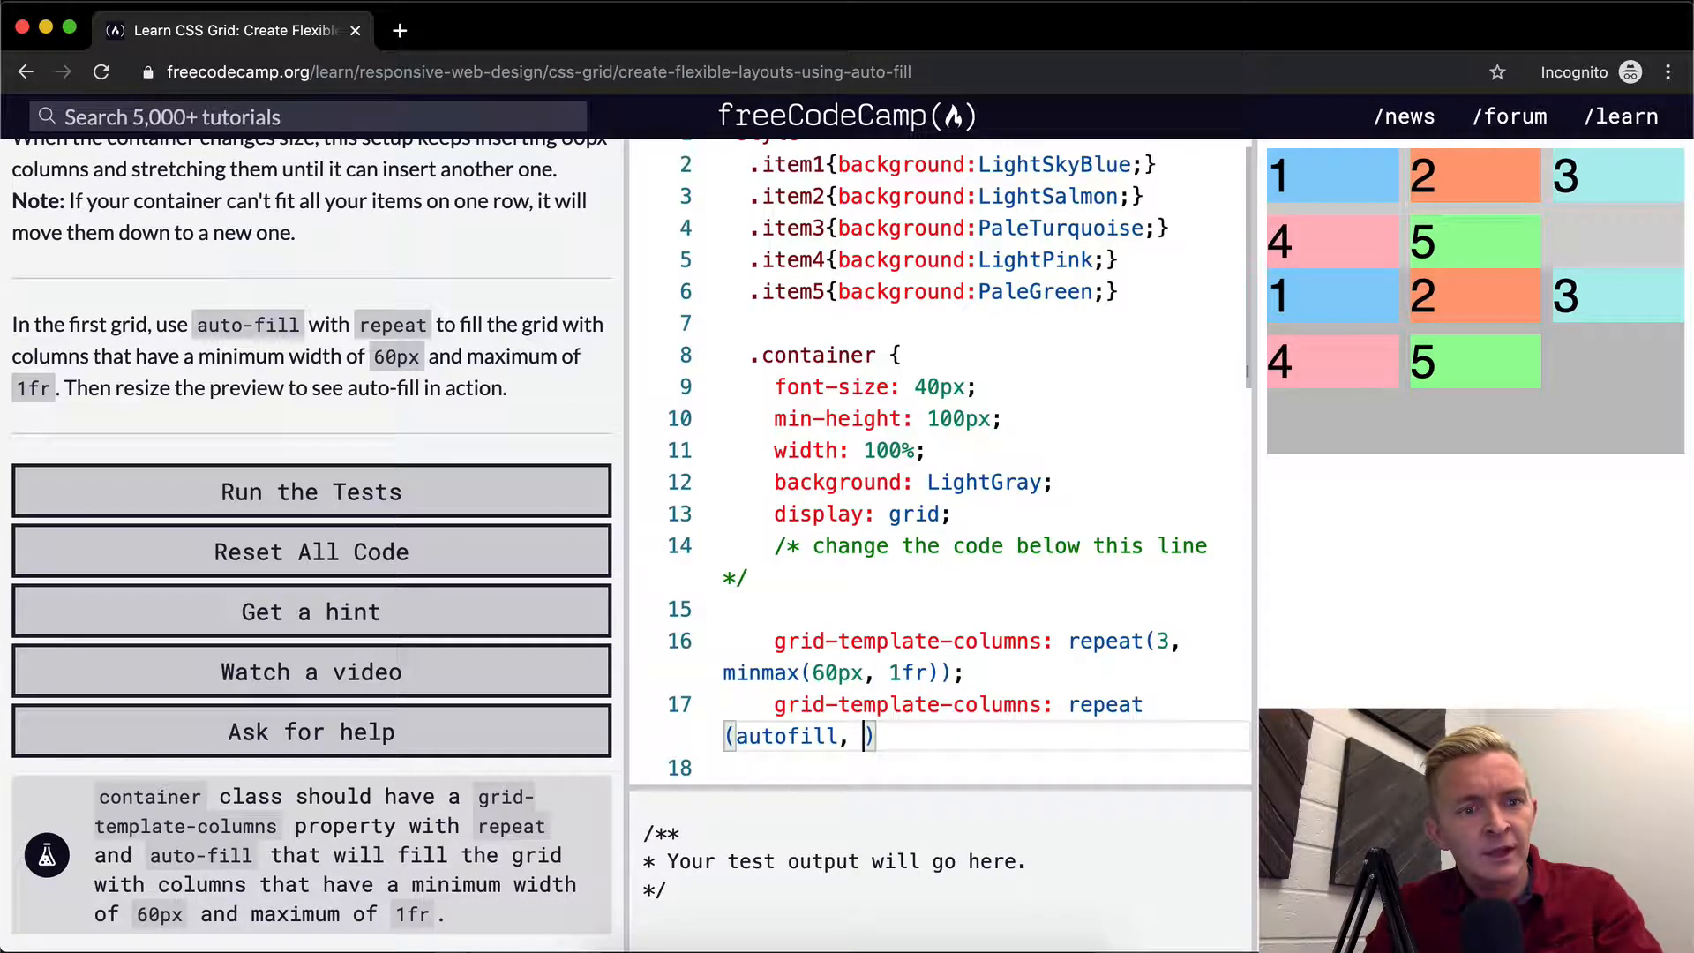
{"action": "type", "text": "minmax("}
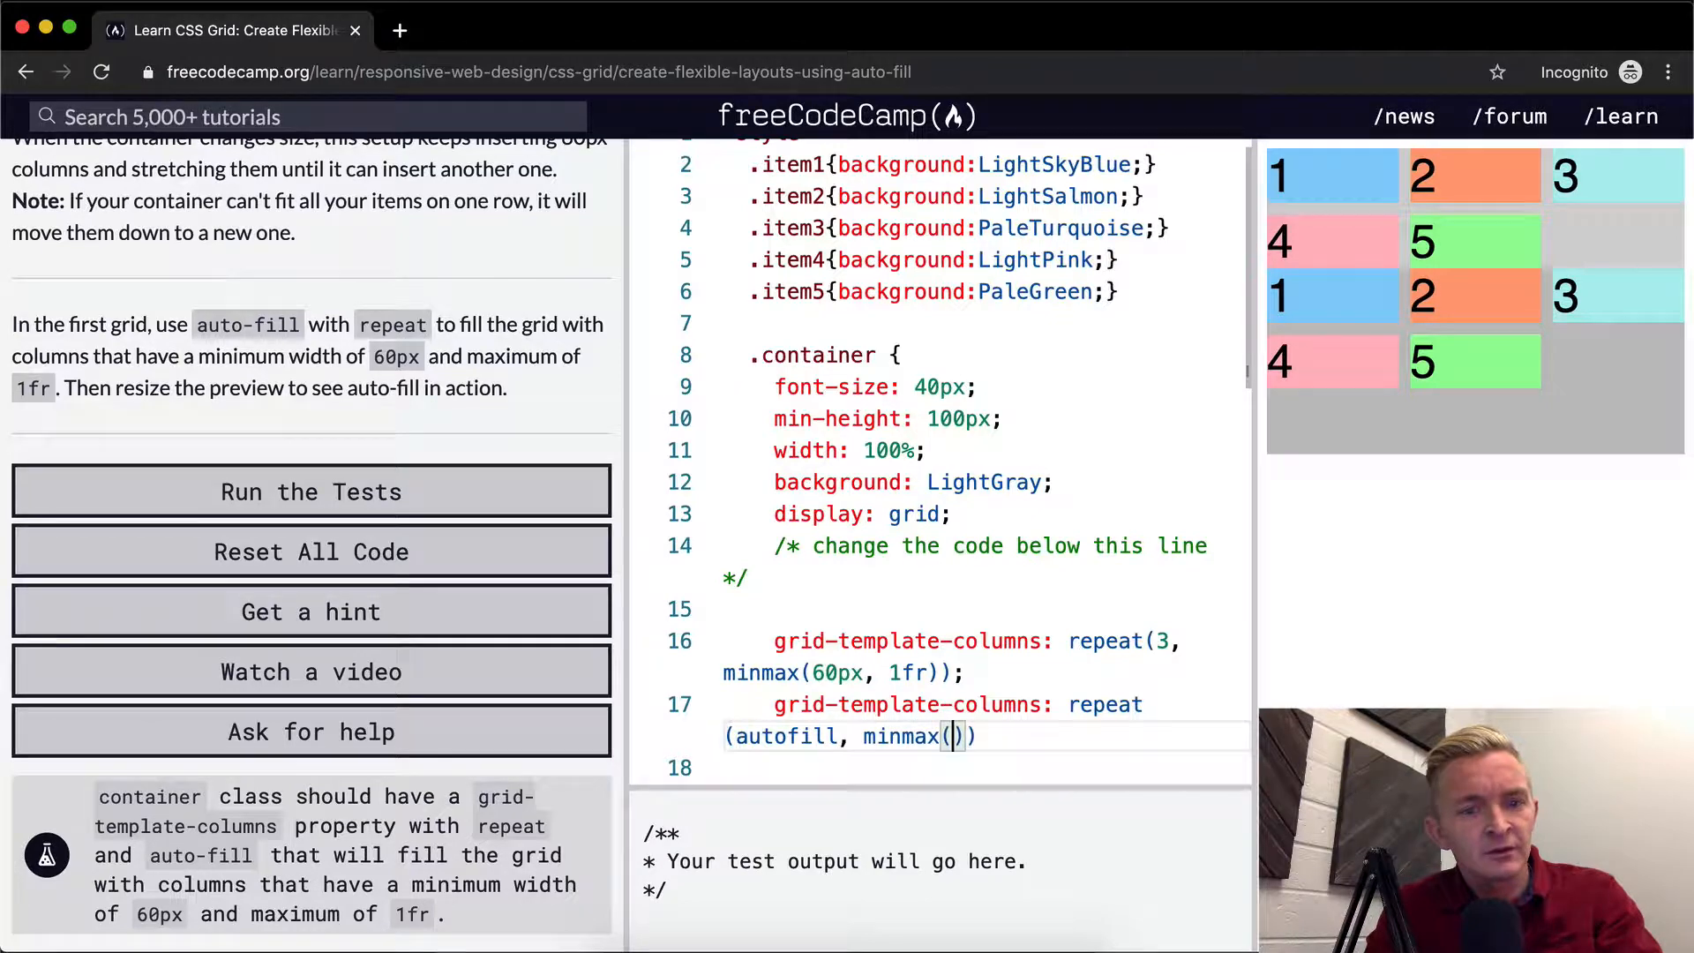
{"action": "type", "text": "60px,"}
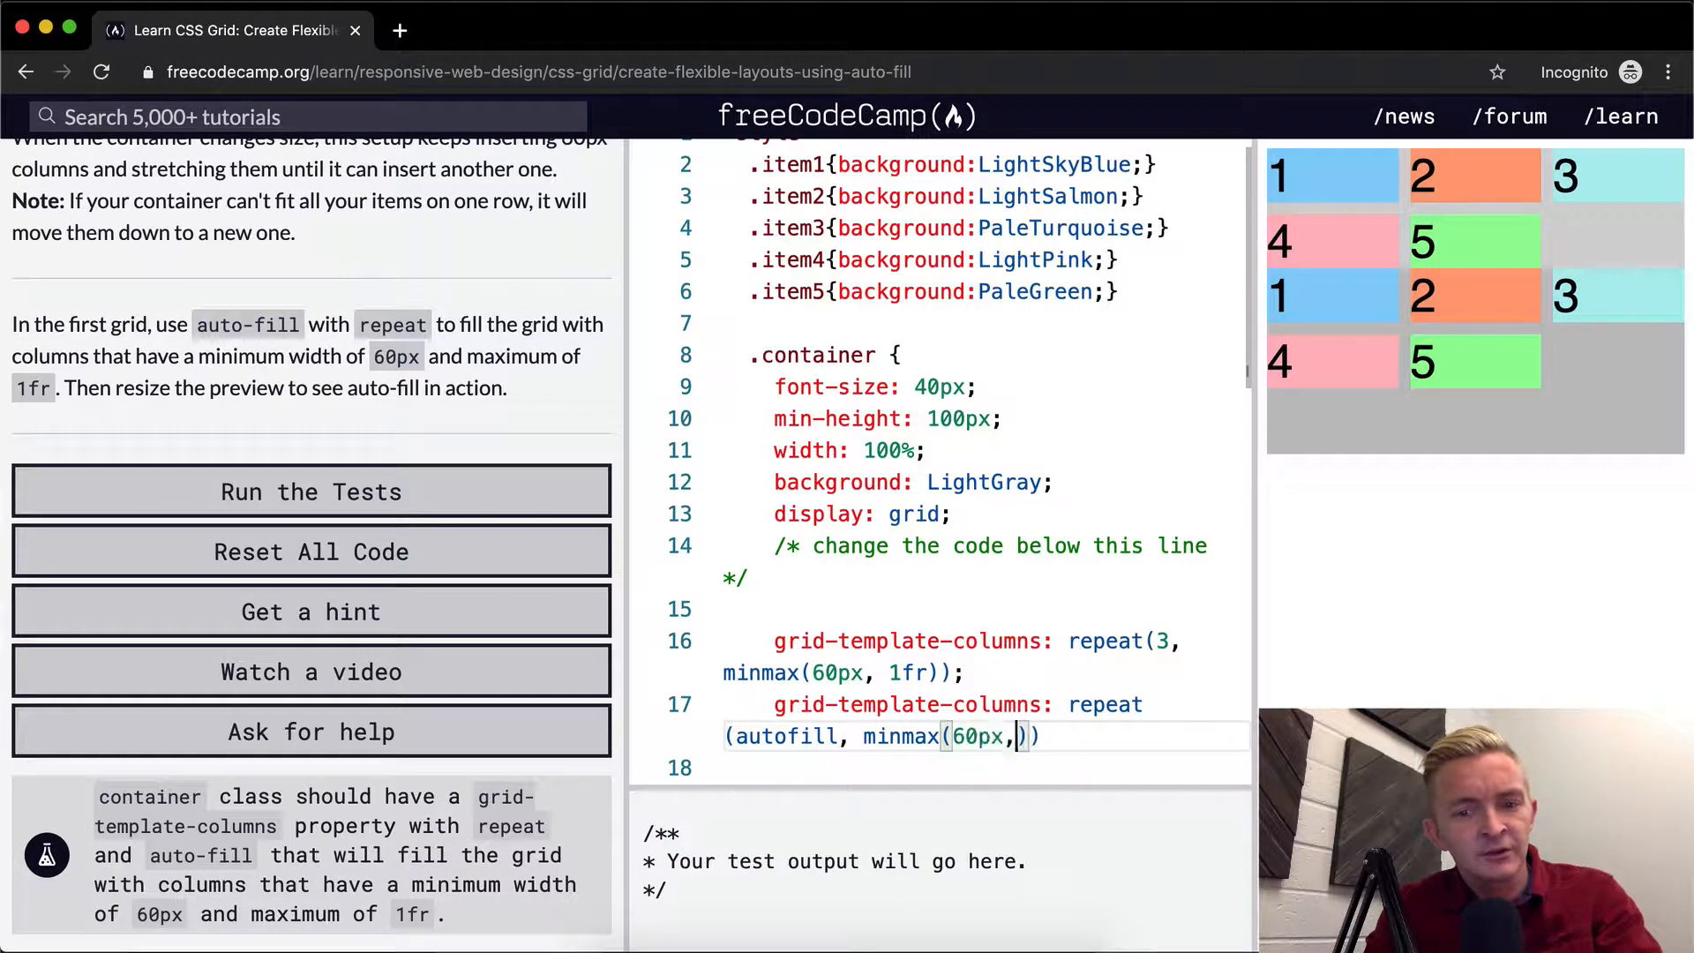
{"action": "type", "text": "1fr"}
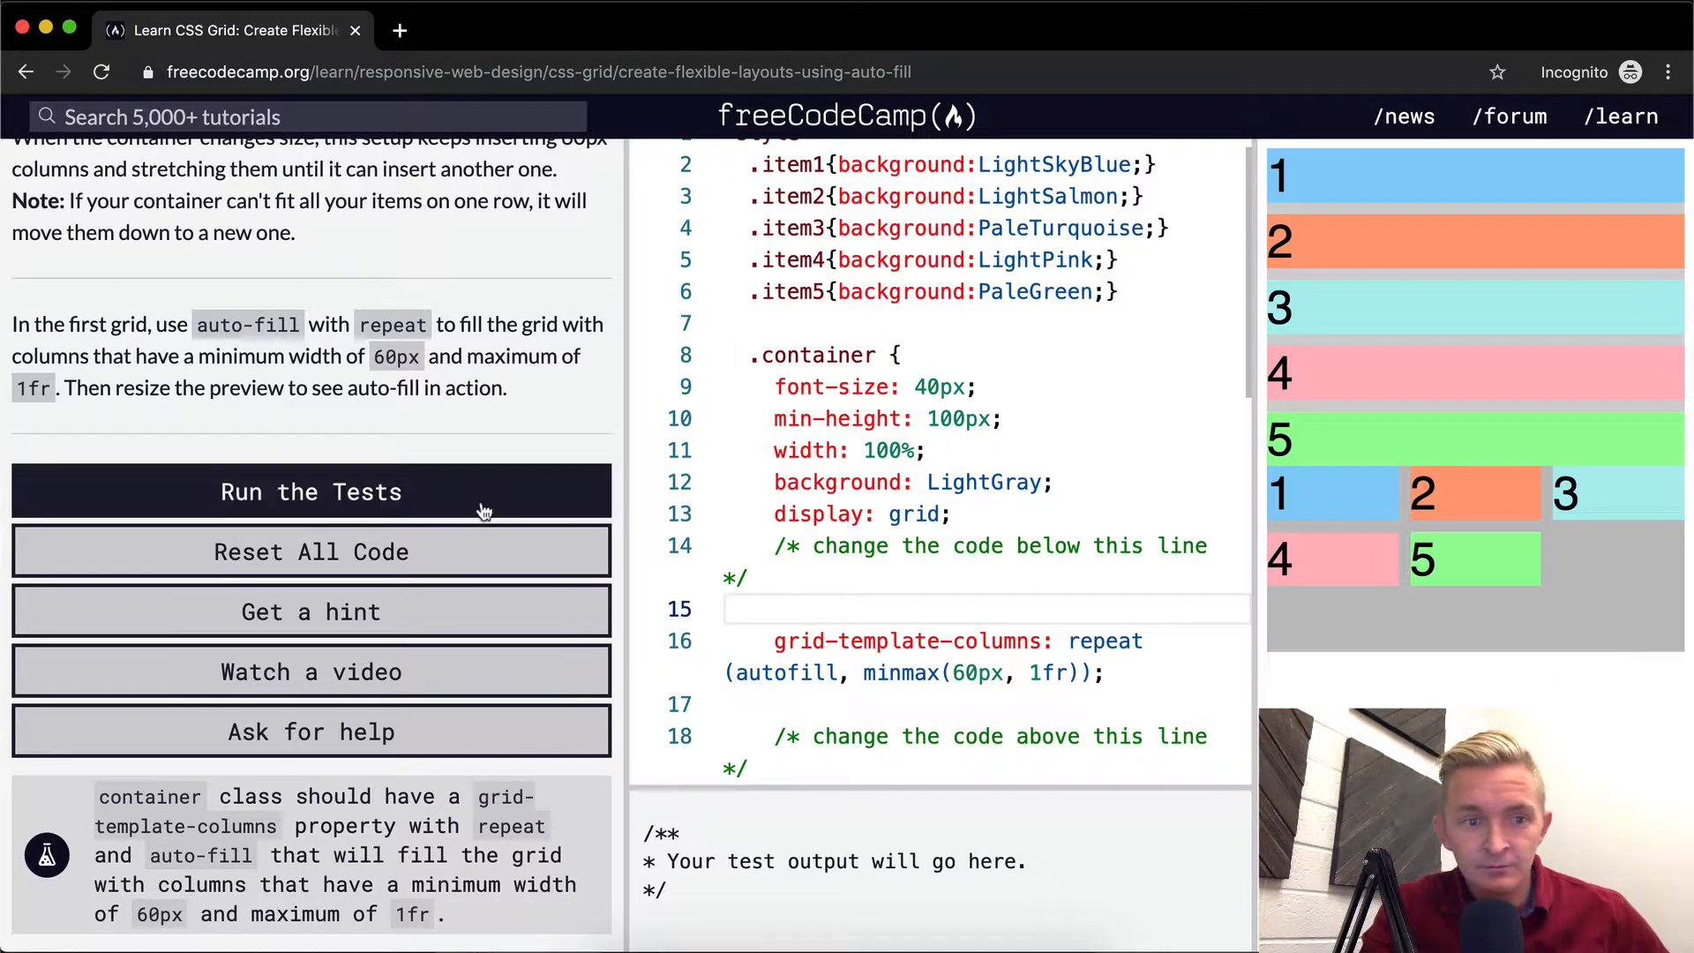
Step: Run the tests, then fix 'autofill' to 'auto-fill' after the failure
{"action": "left_click", "coordinate": [311, 492]}
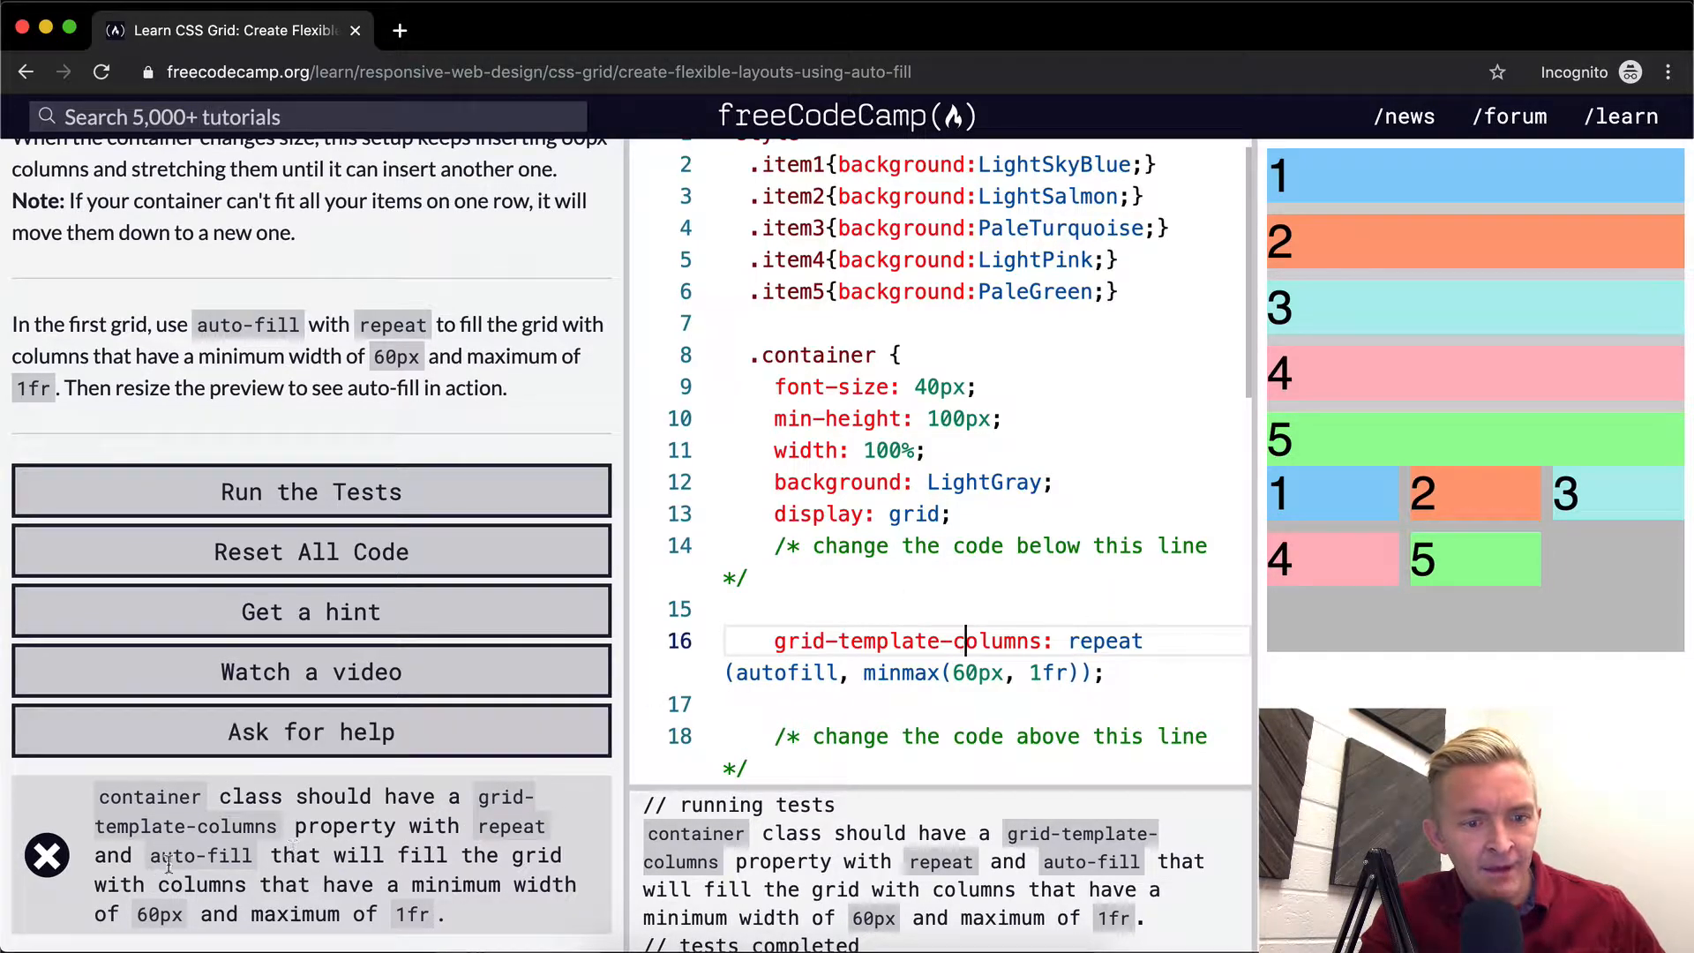
{"action": "type", "text": "-"}
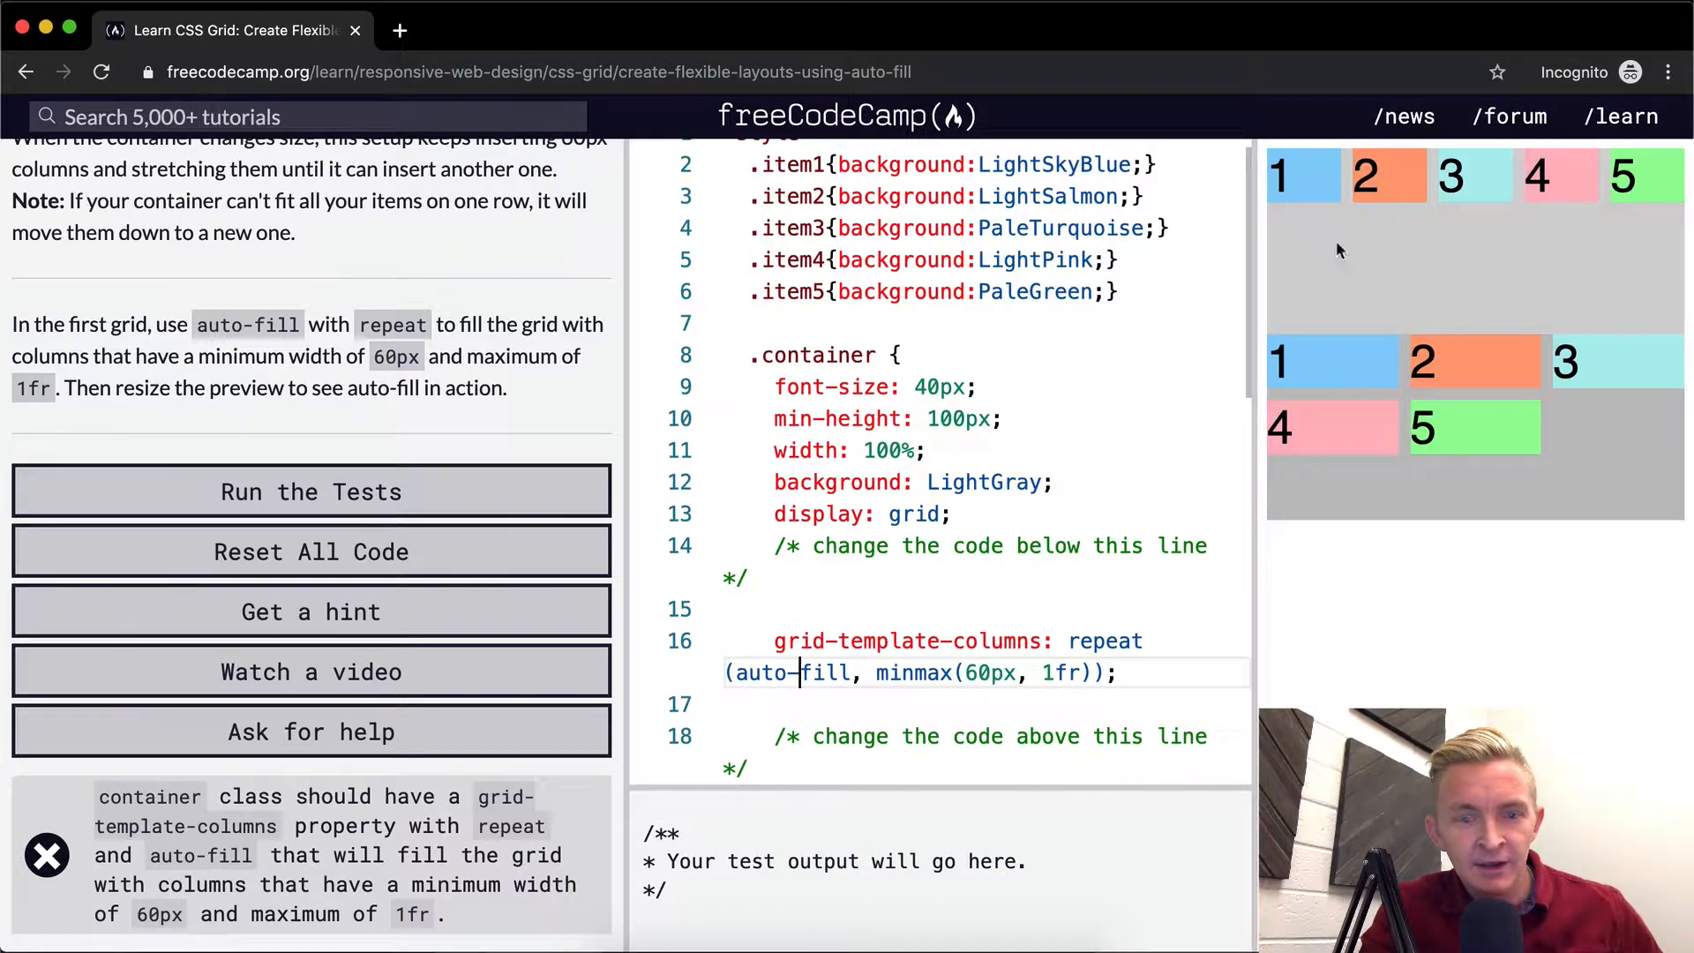
Step: Scroll the editor down to review container2's CSS and HTML
{"action": "scroll", "scroll_direction": "down", "scroll_amount": 3}
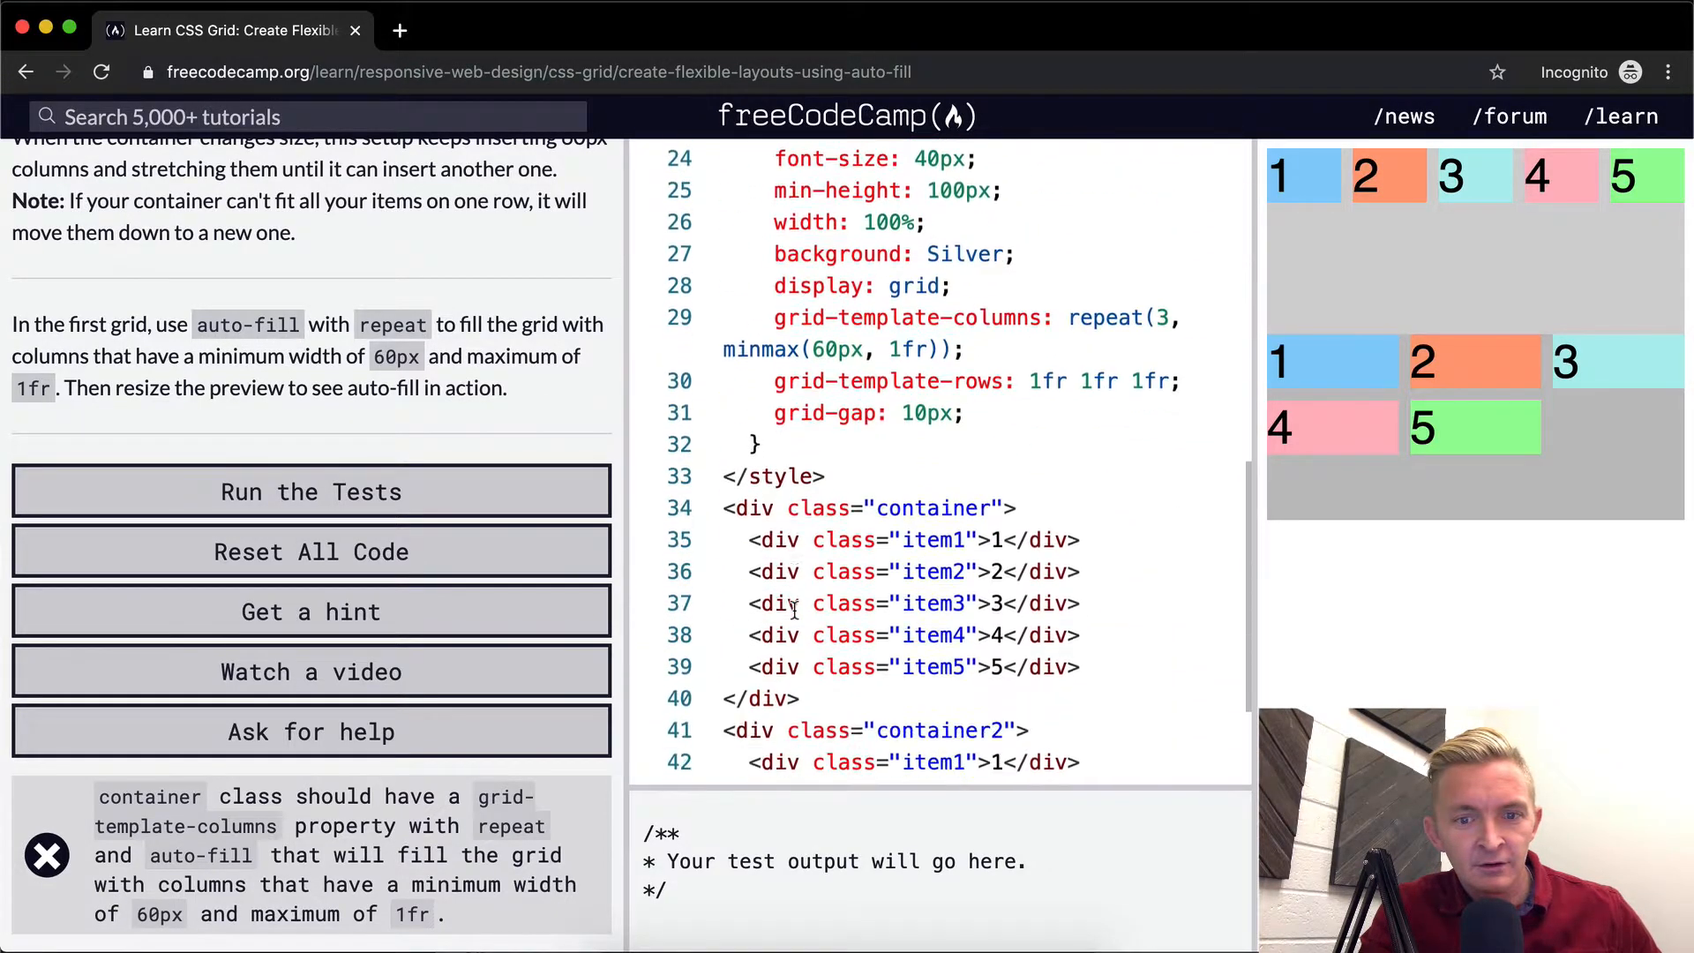
{"action": "scroll", "scroll_direction": "down", "scroll_amount": 3}
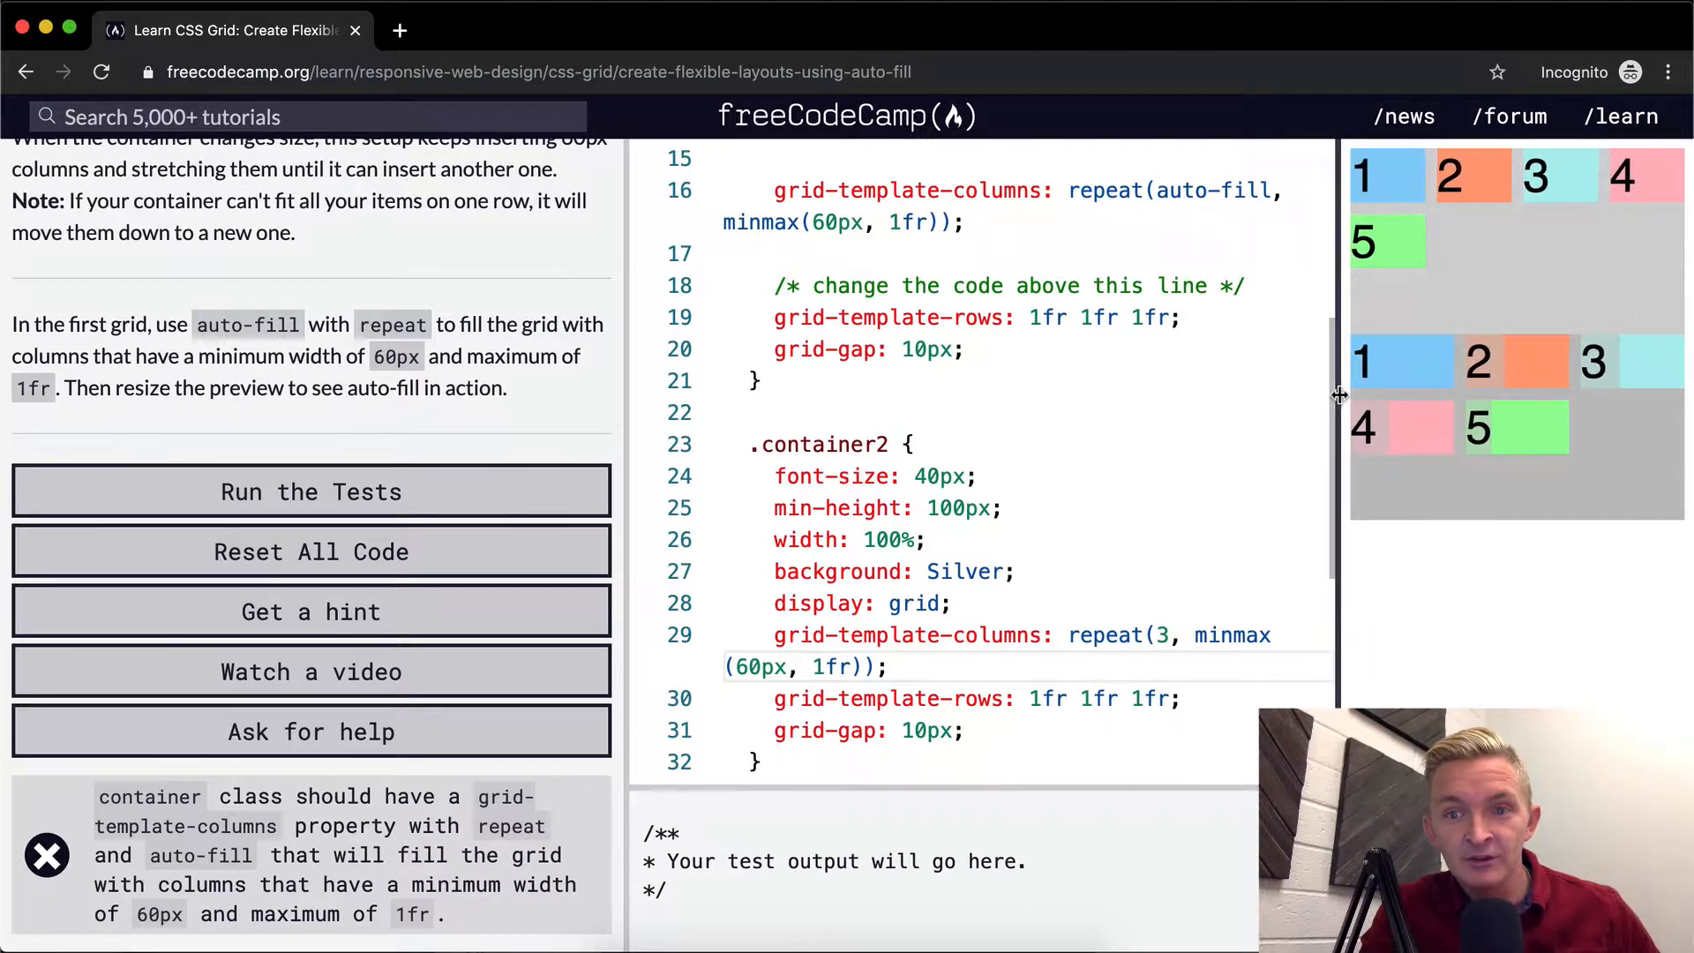
Step: Narrow, then widen the preview so the auto-fill grid fits five items per row
{"action": "left_click_drag", "start_coordinate": [1339, 394], "coordinate": [1425, 391]}
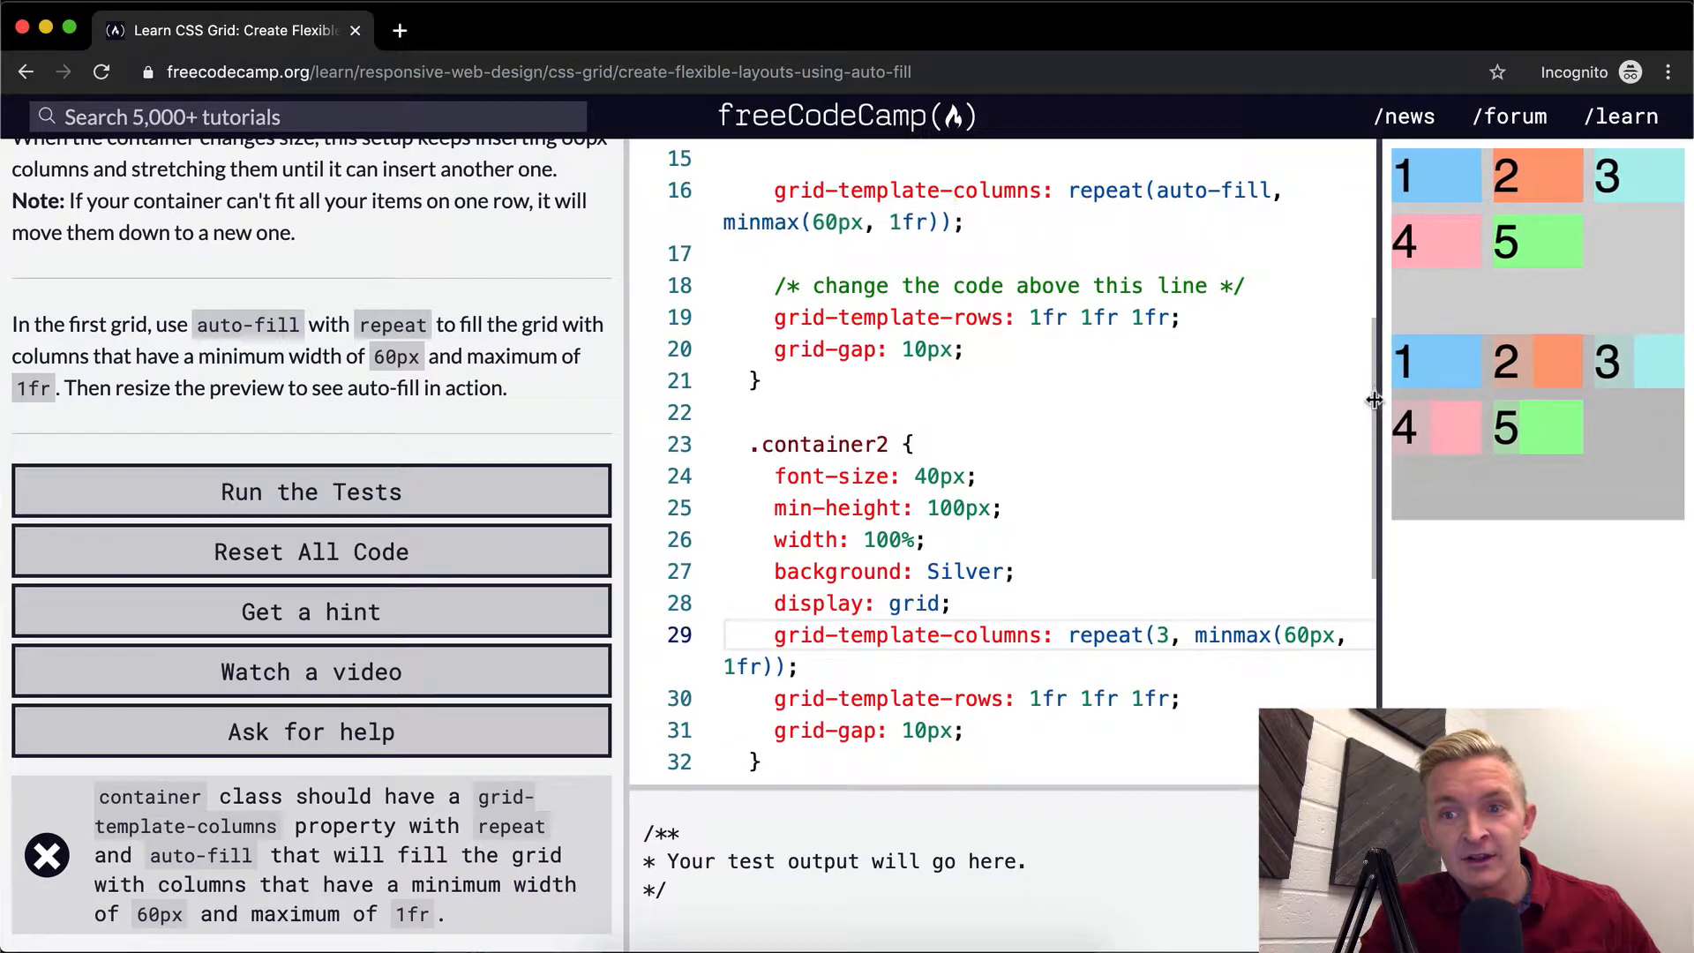
{"action": "left_click_drag", "start_coordinate": [1375, 400], "coordinate": [913, 439]}
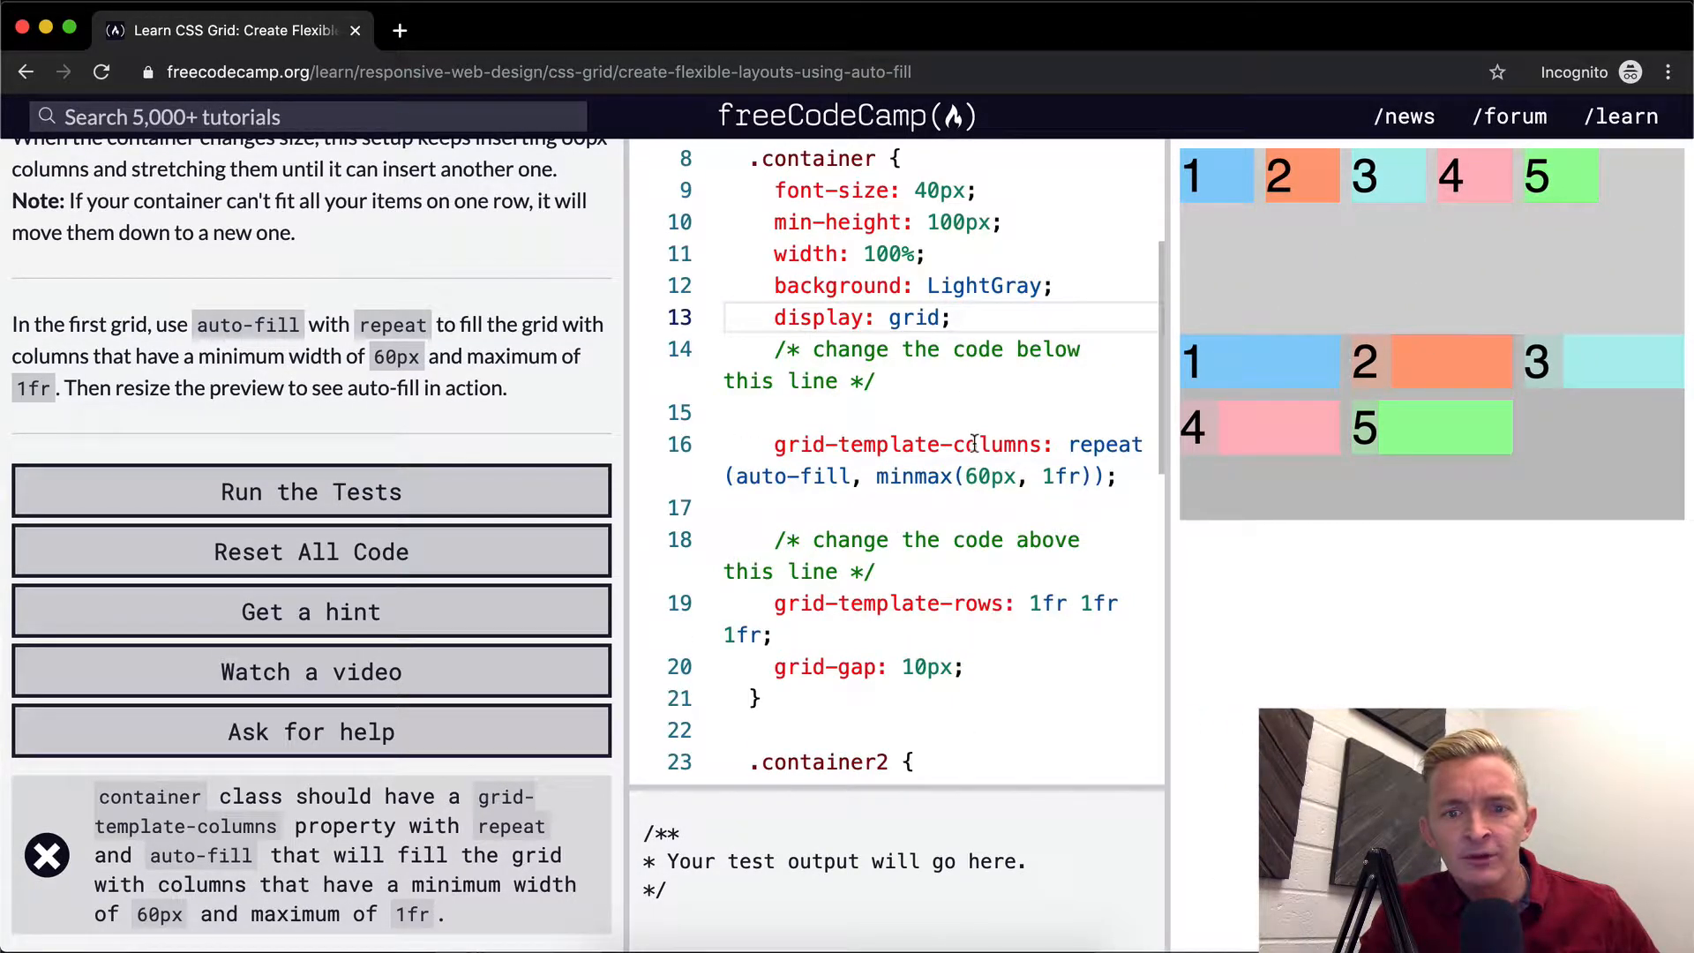
{"action": "scroll", "scroll_direction": "down", "scroll_amount": 3}
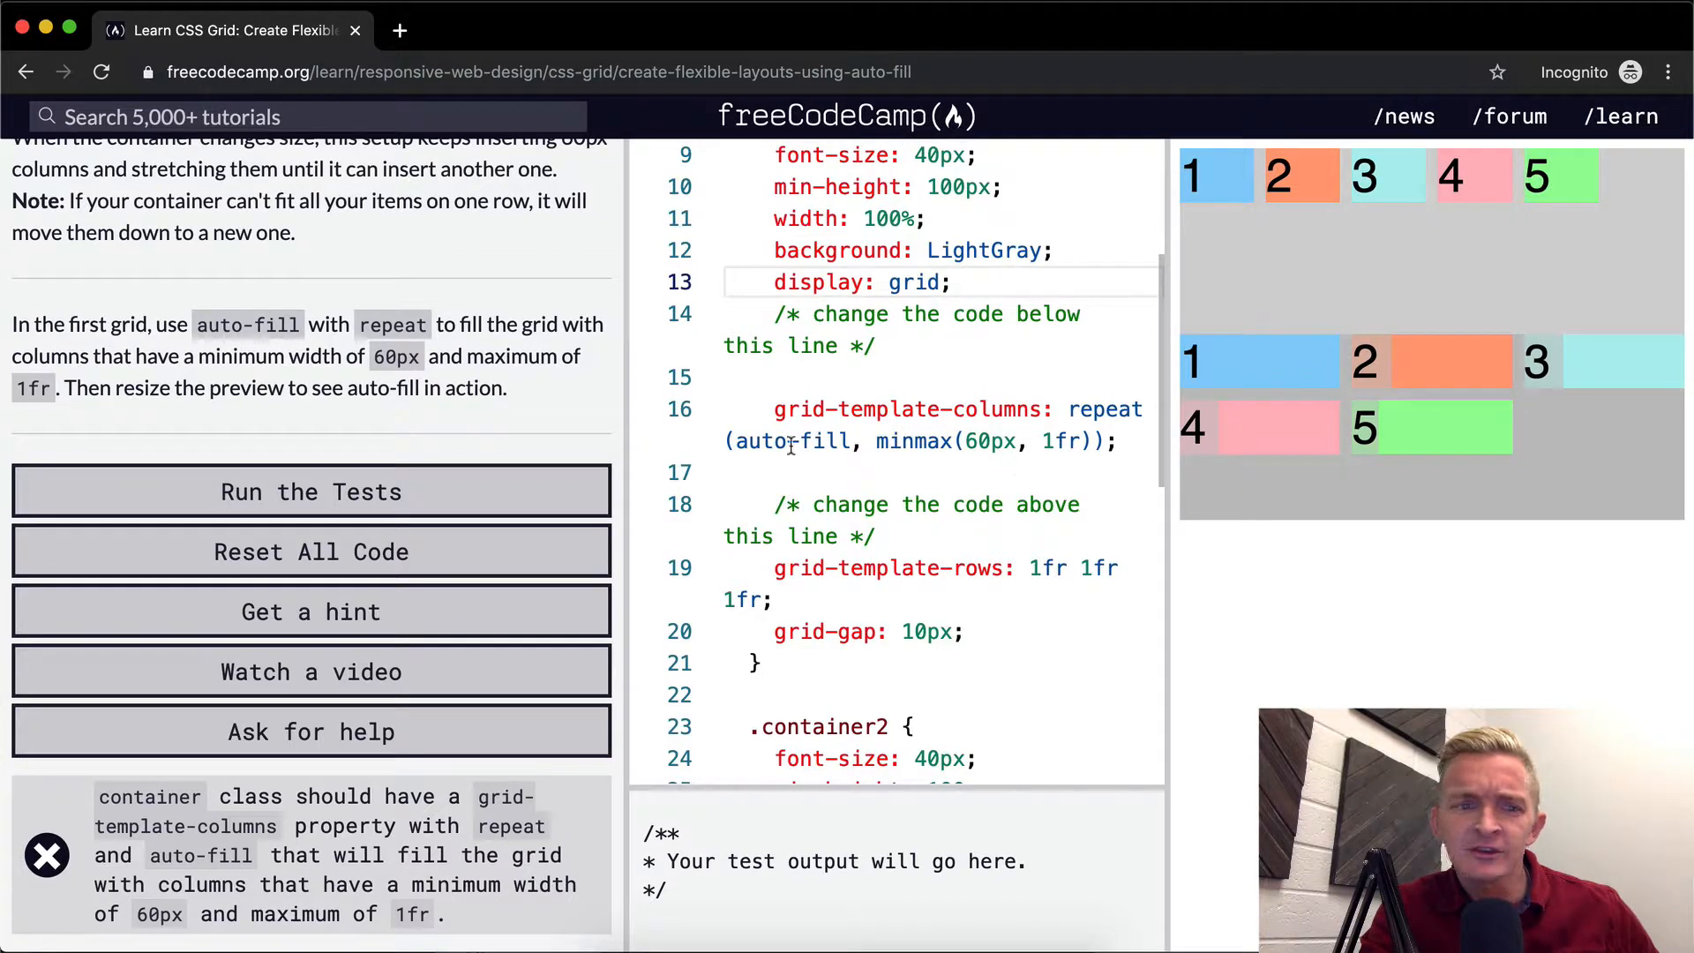
Step: Run the tests on the auto-fill code to reach the Flawless victory dialog
{"action": "left_click", "coordinate": [309, 492]}
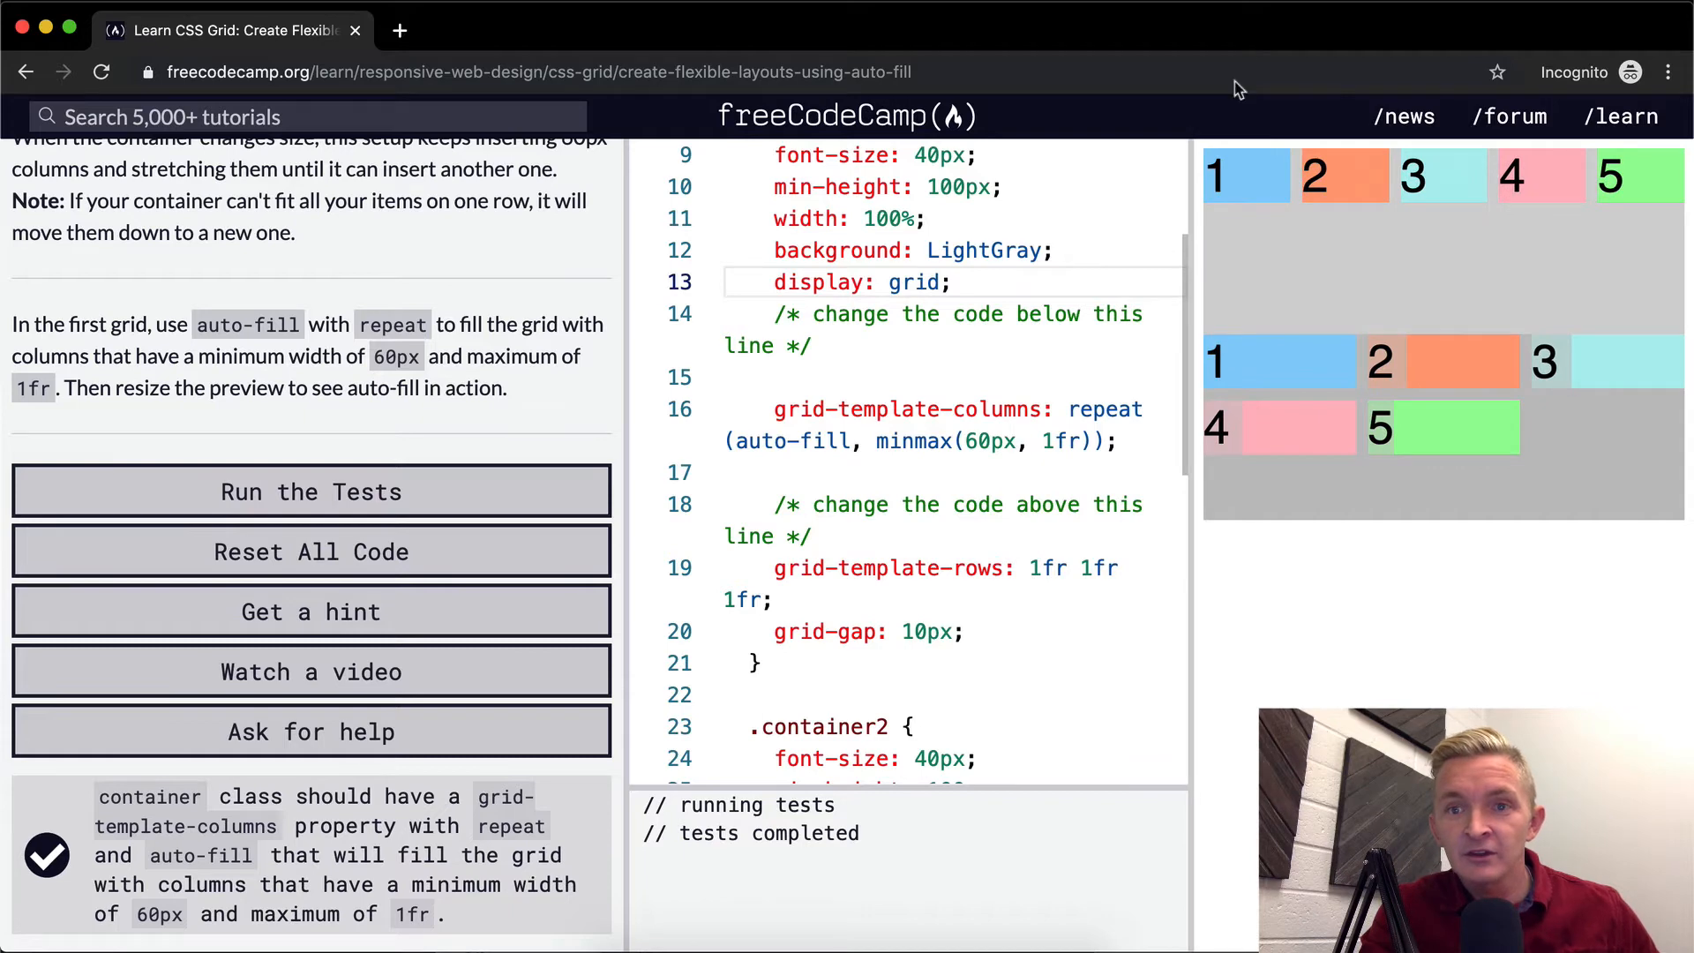
{"action": "left_click", "coordinate": [309, 492]}
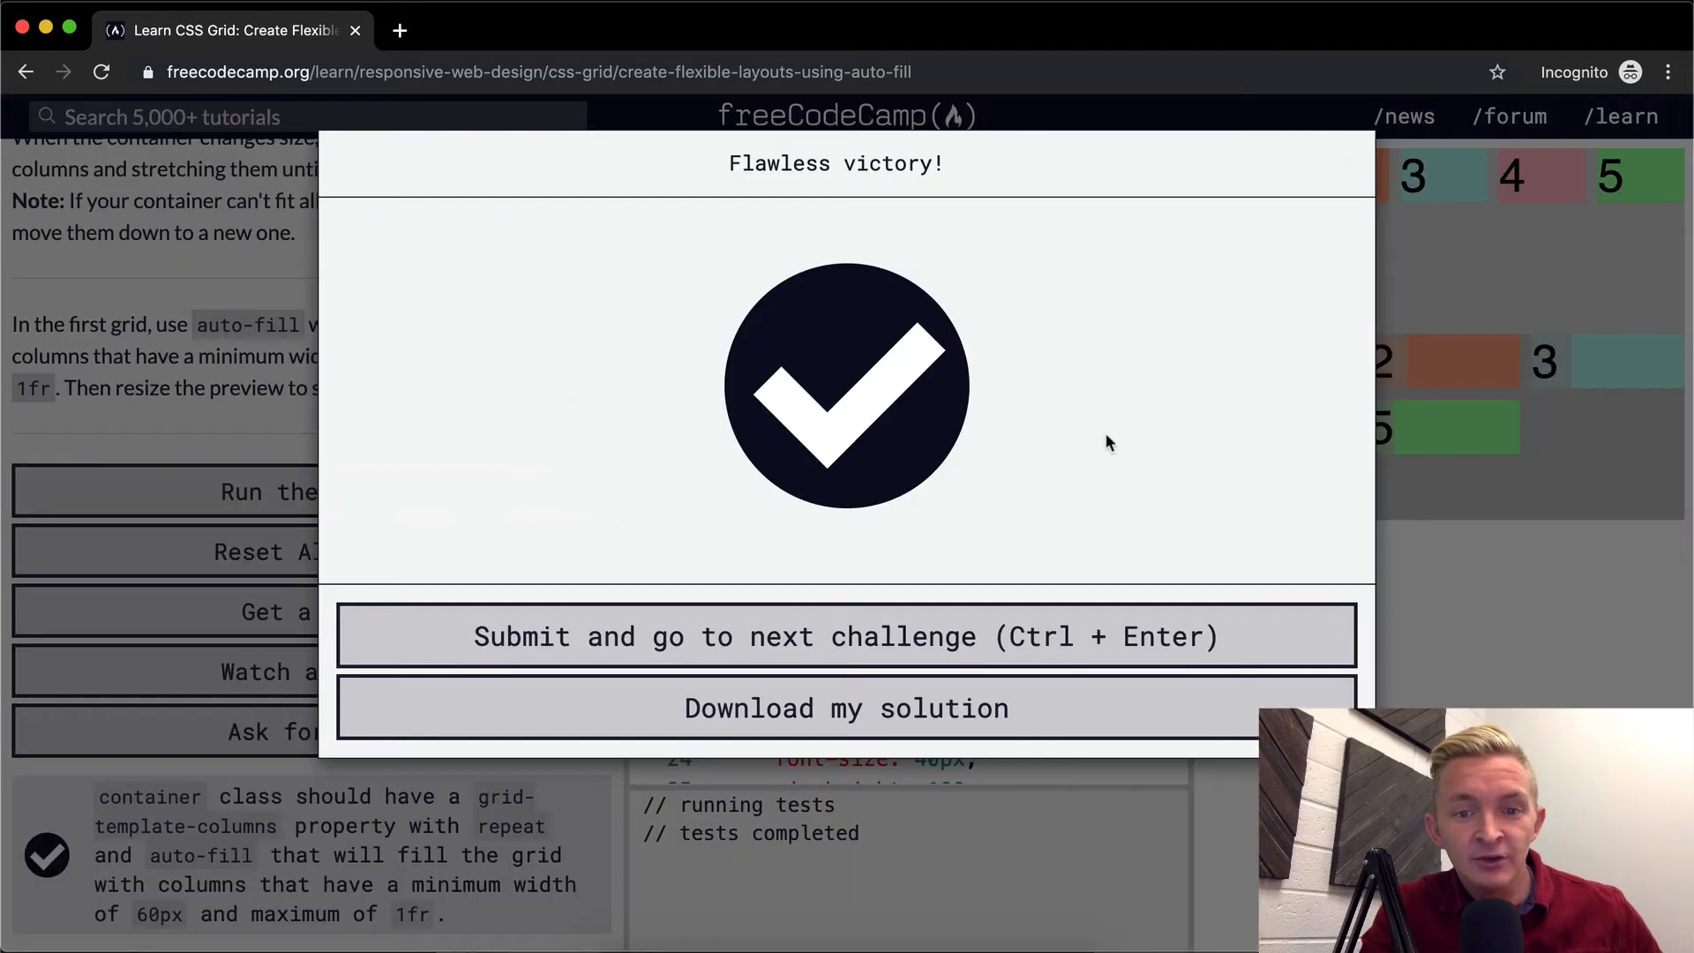
{"action": "mouse_move", "coordinate": [1127, 653]}
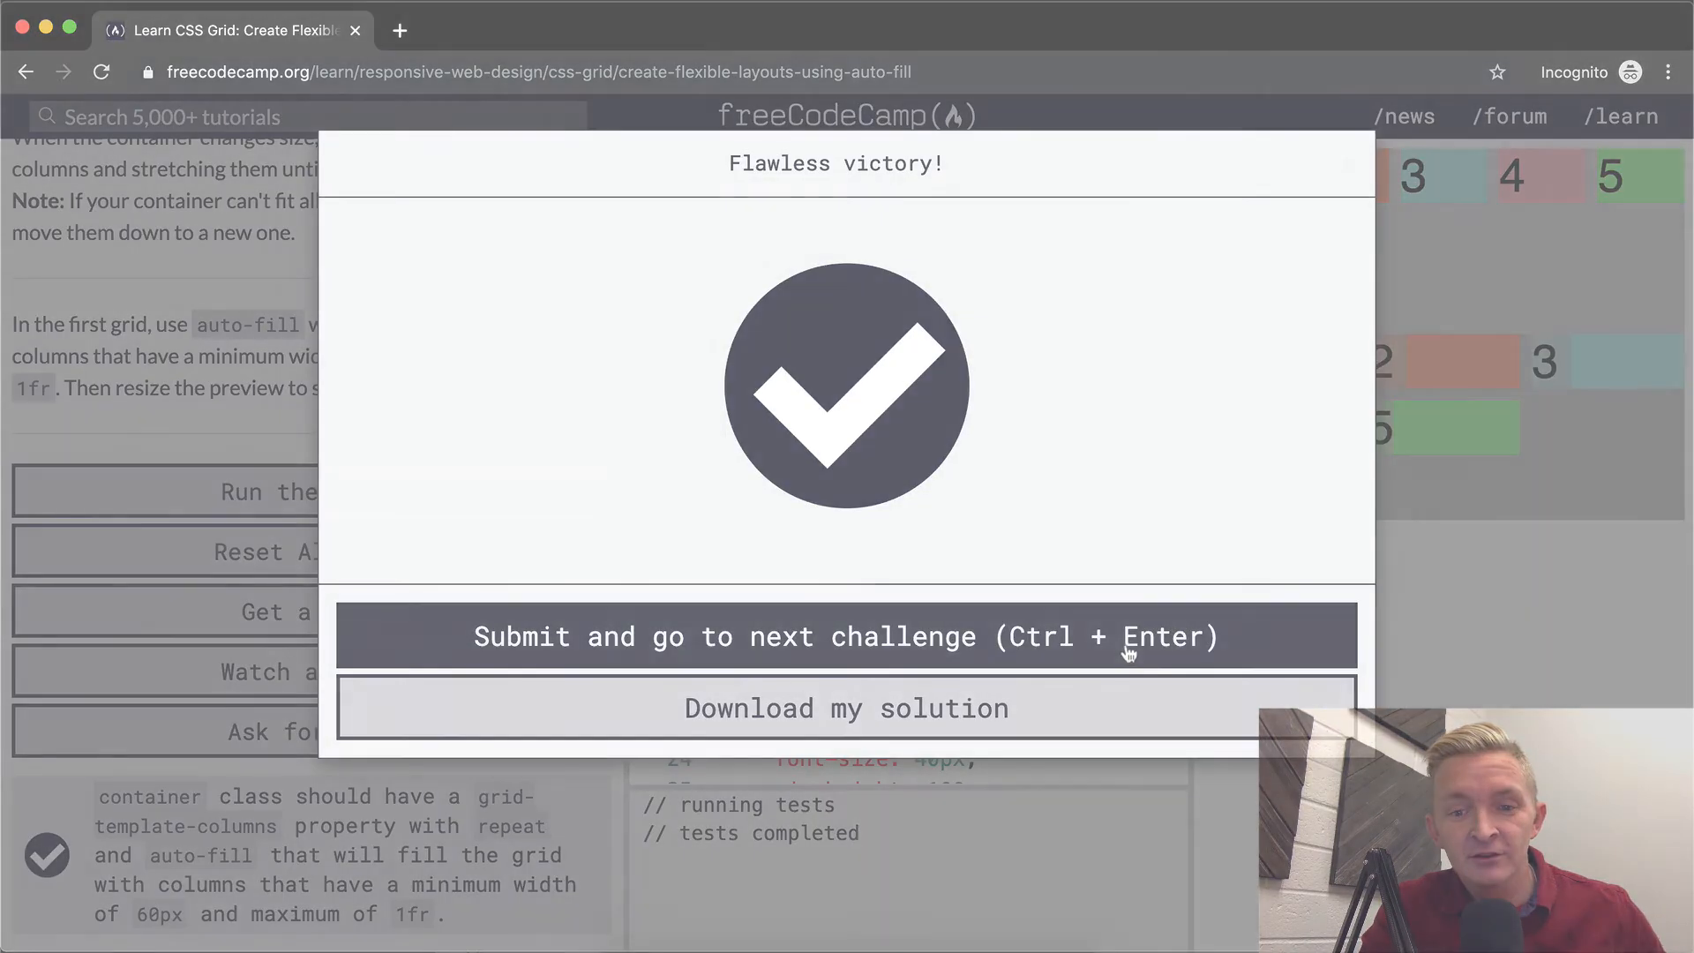